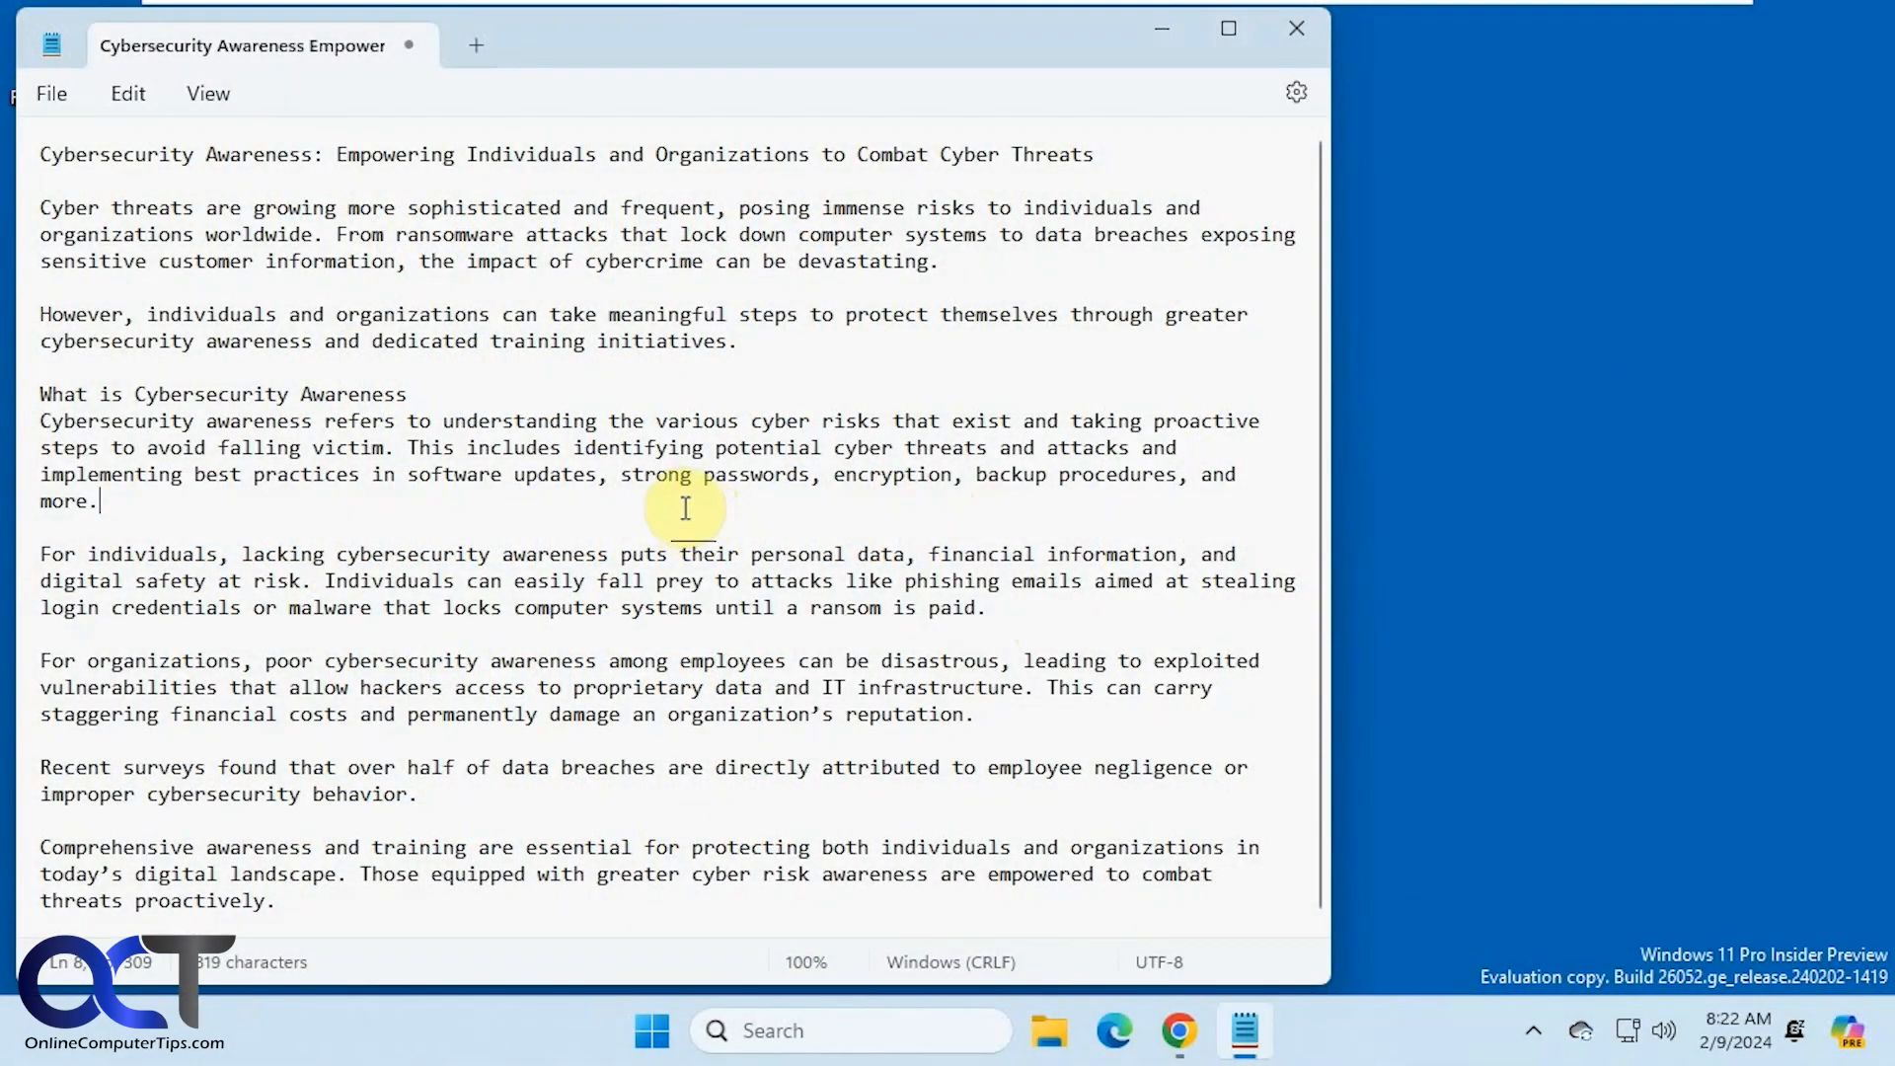
mouse_move(609, 535)
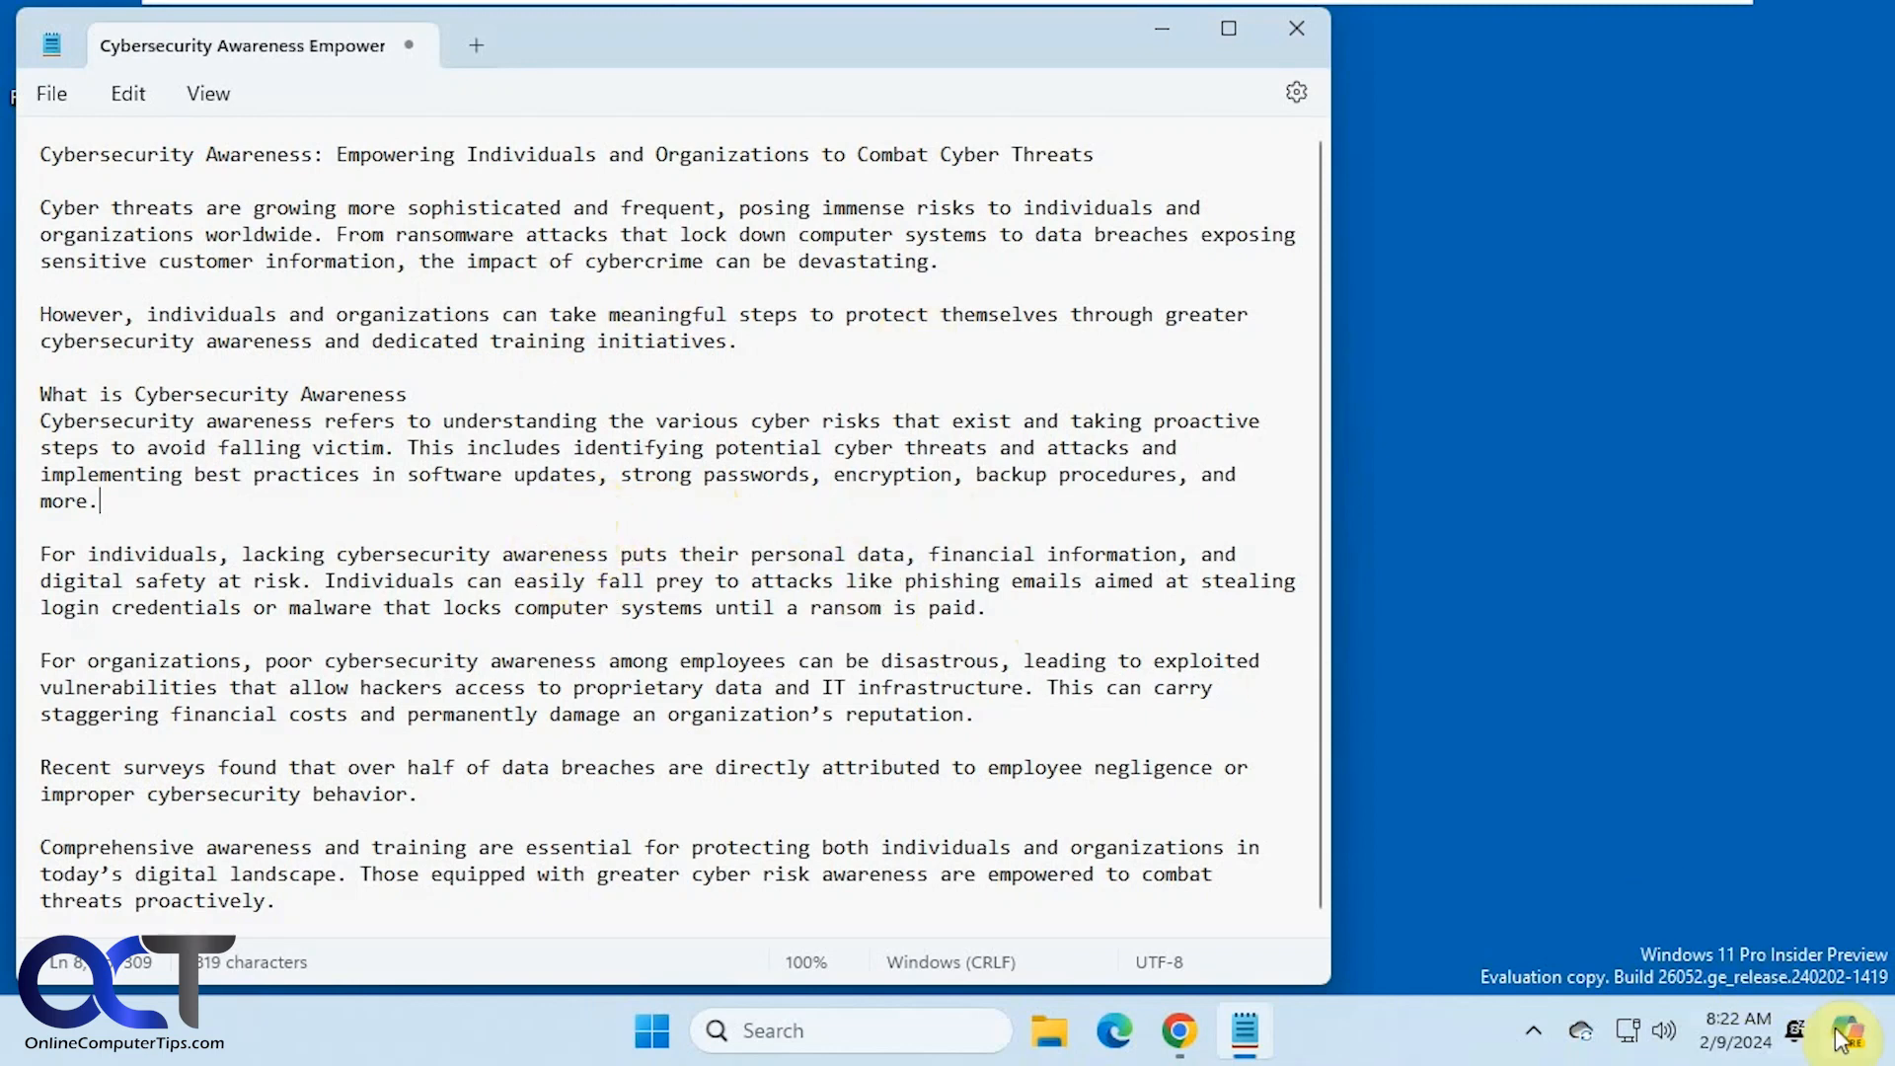
mouse_move(746, 522)
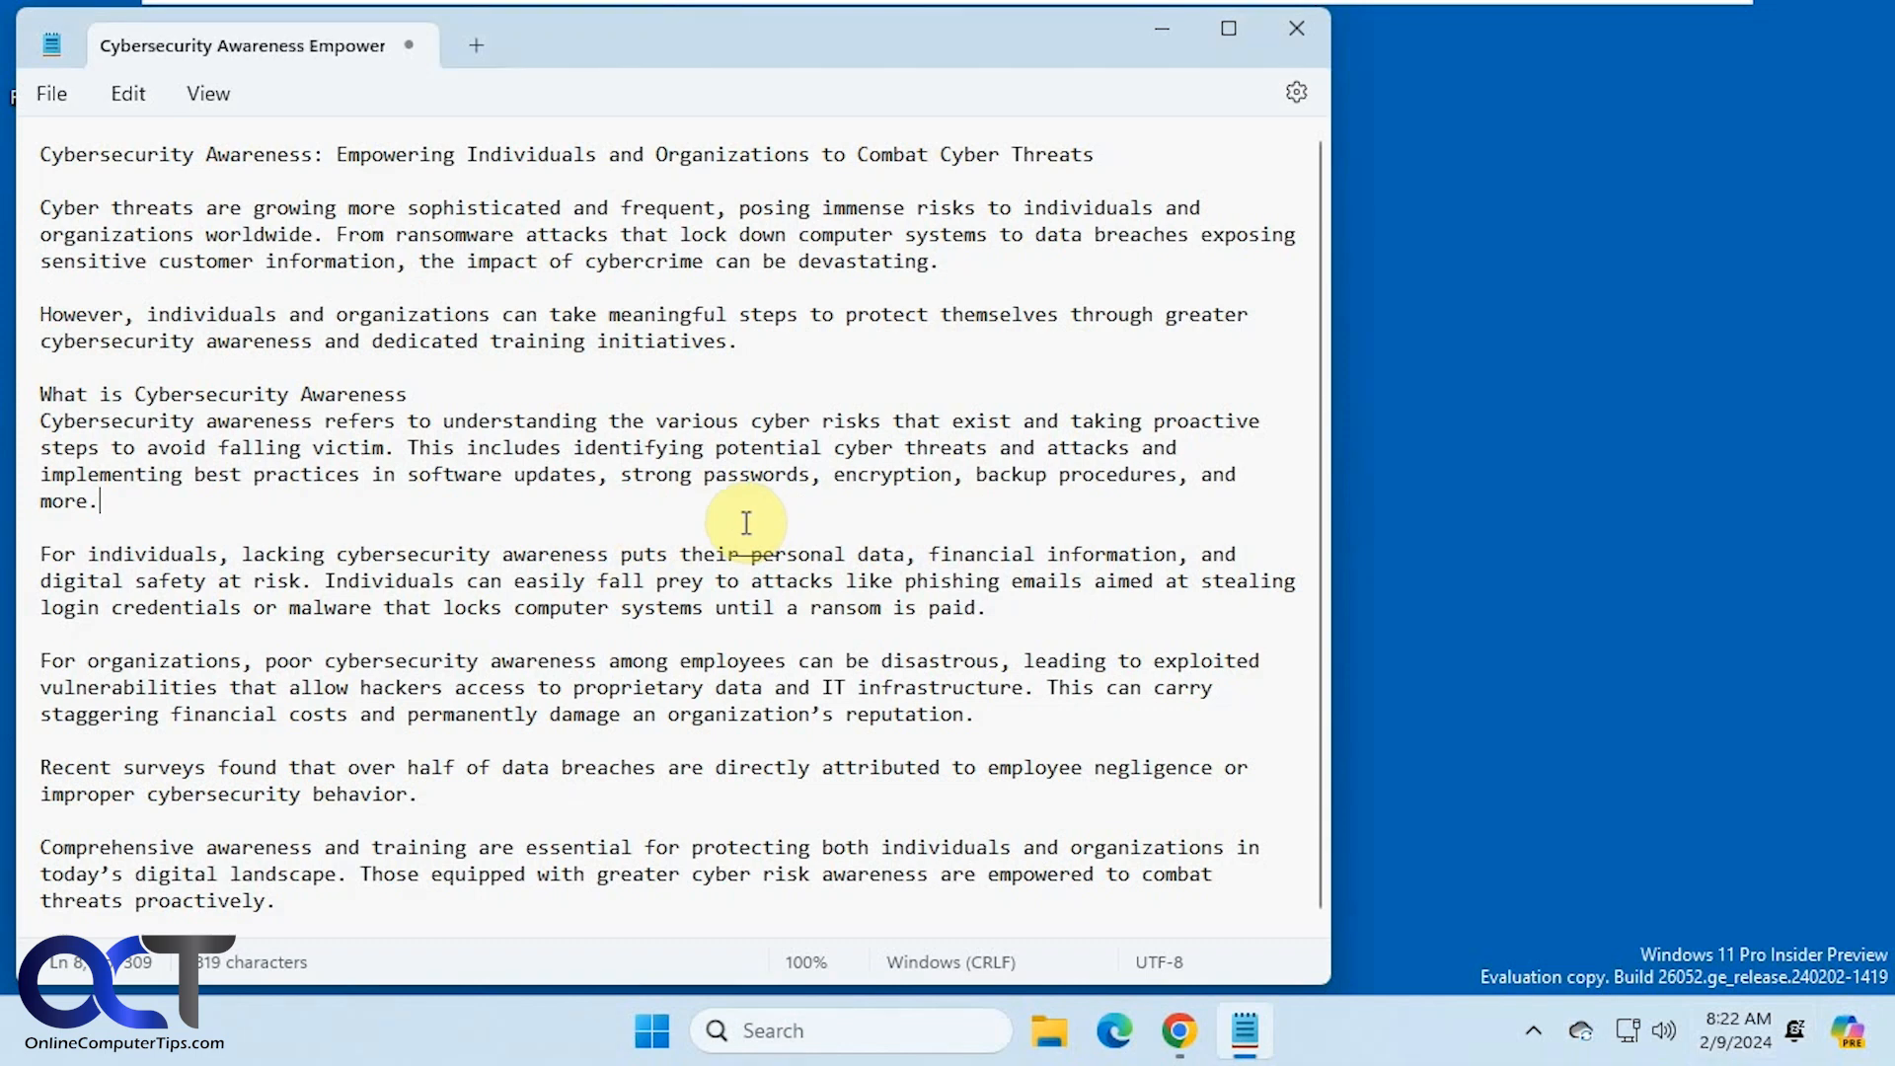
mouse_move(1616, 960)
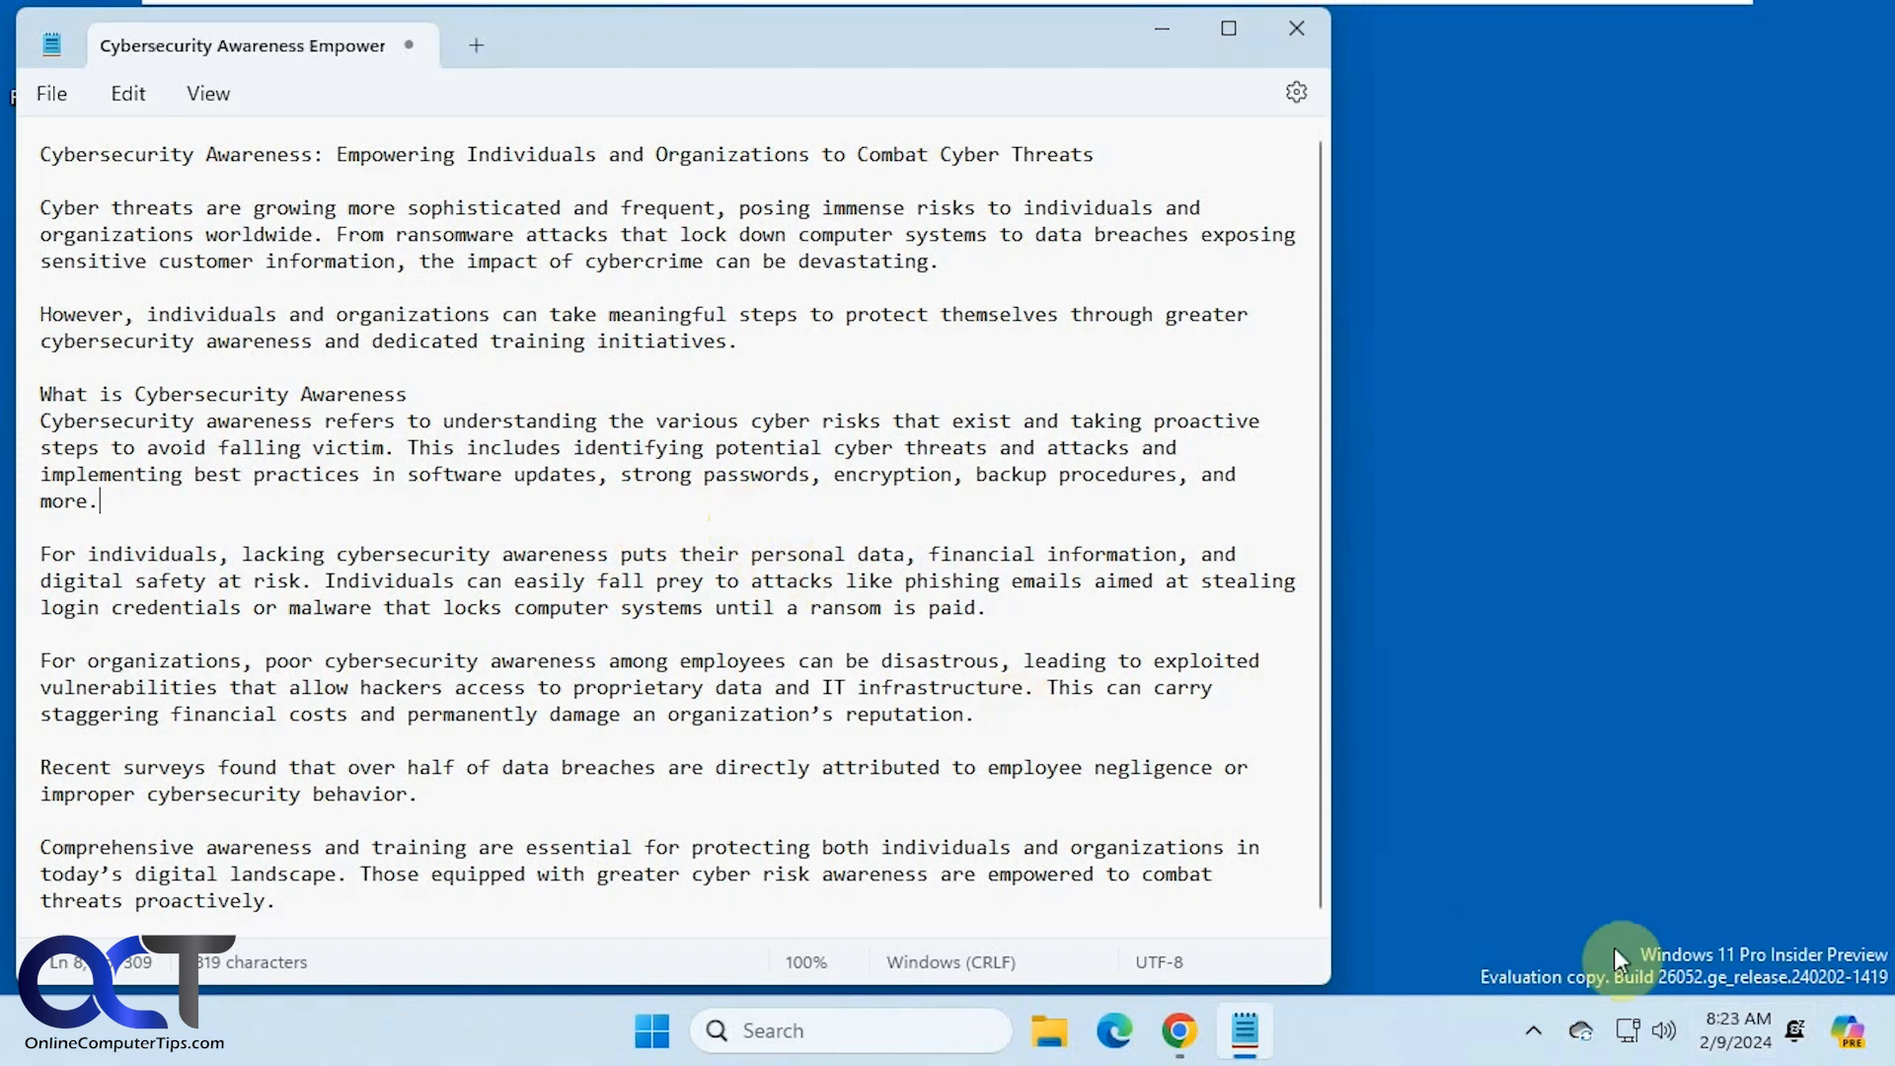
mouse_move(1783, 954)
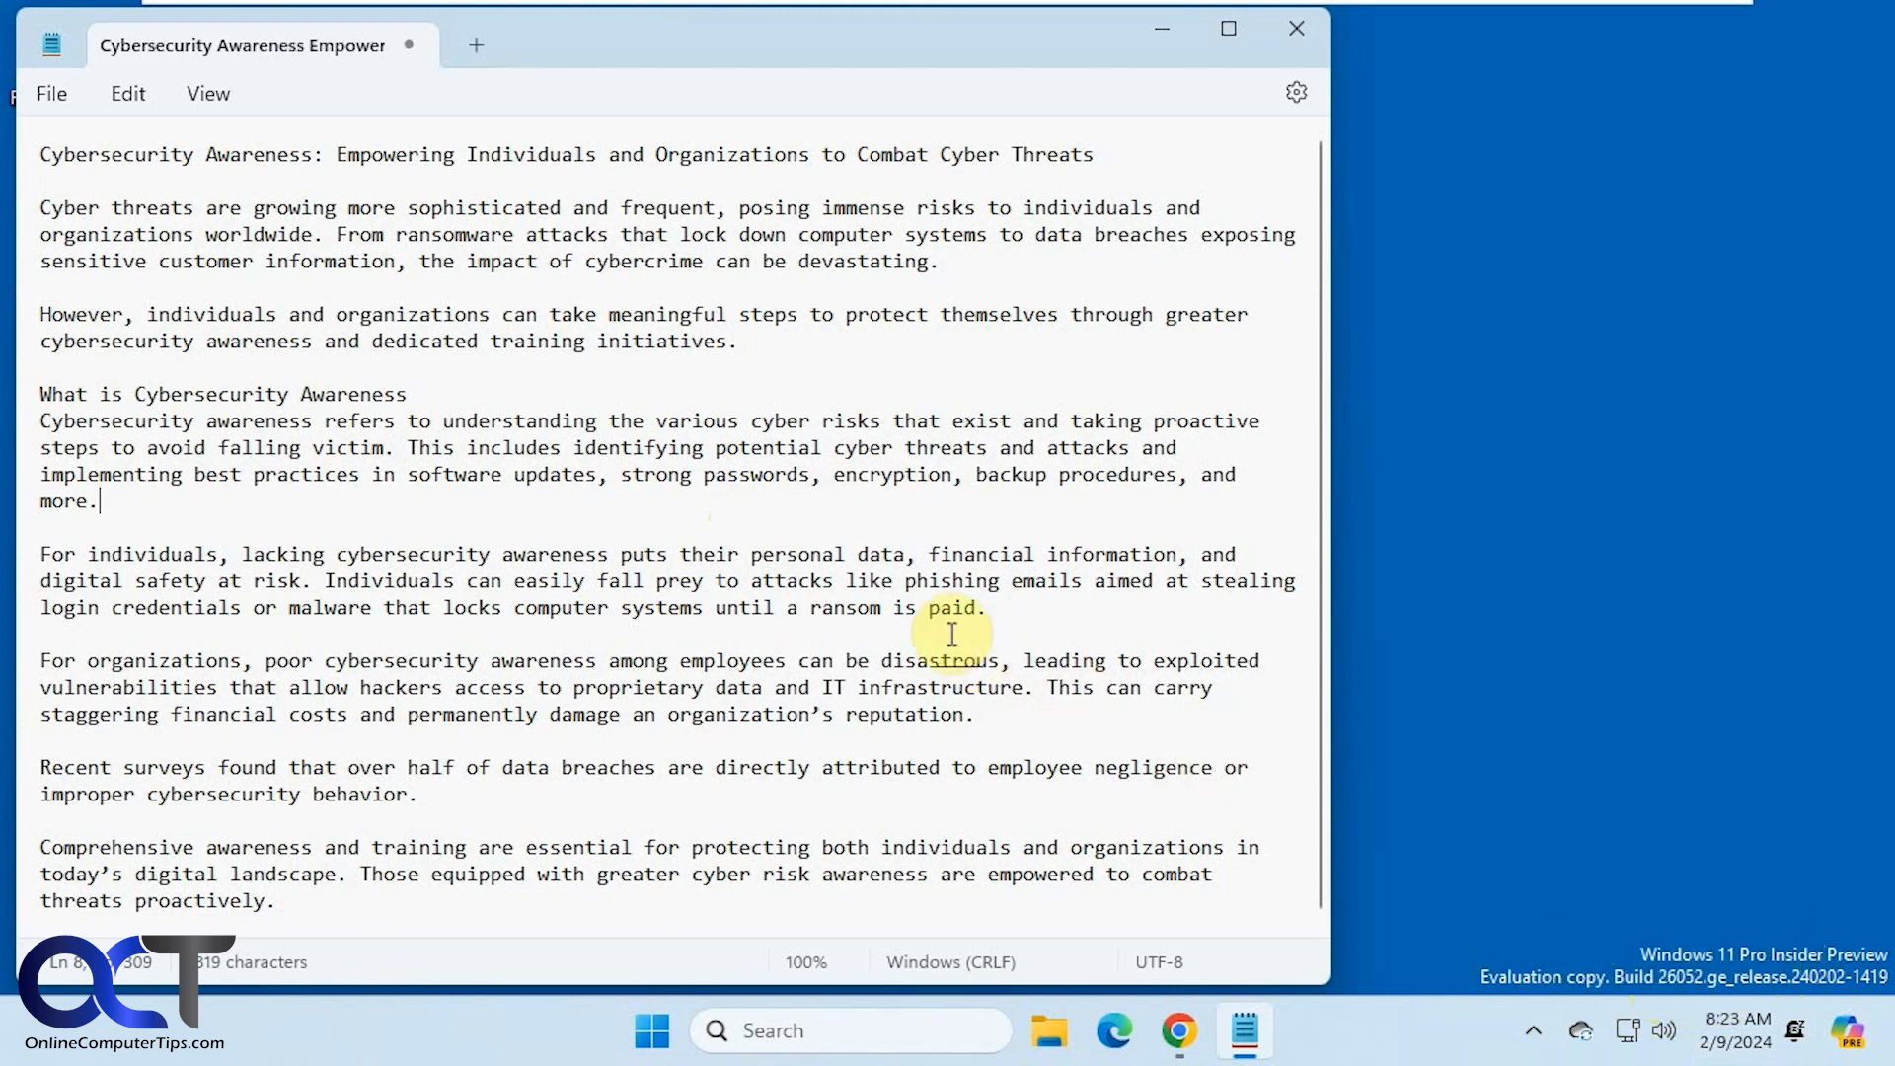
mouse_move(750, 623)
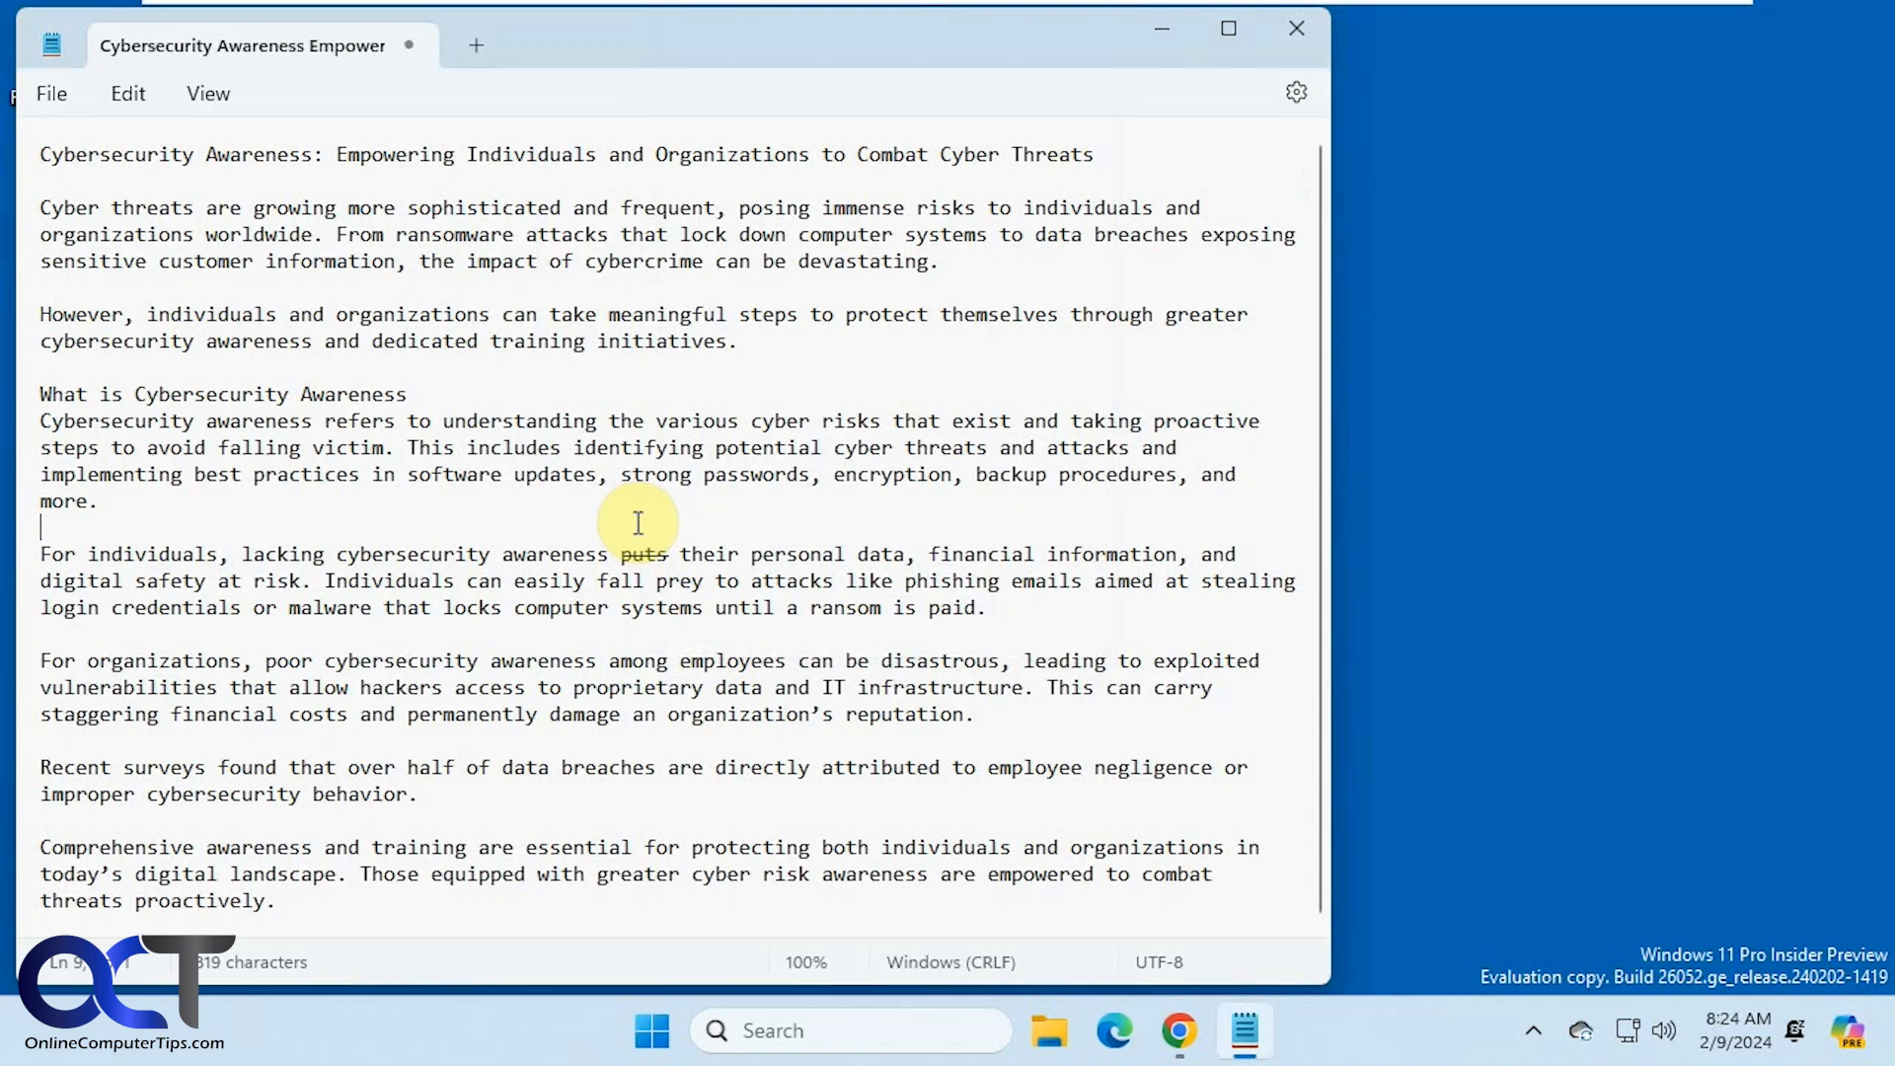
Step: Choose Explain with Copilot from the article text's right-click menu
right_click(638, 522)
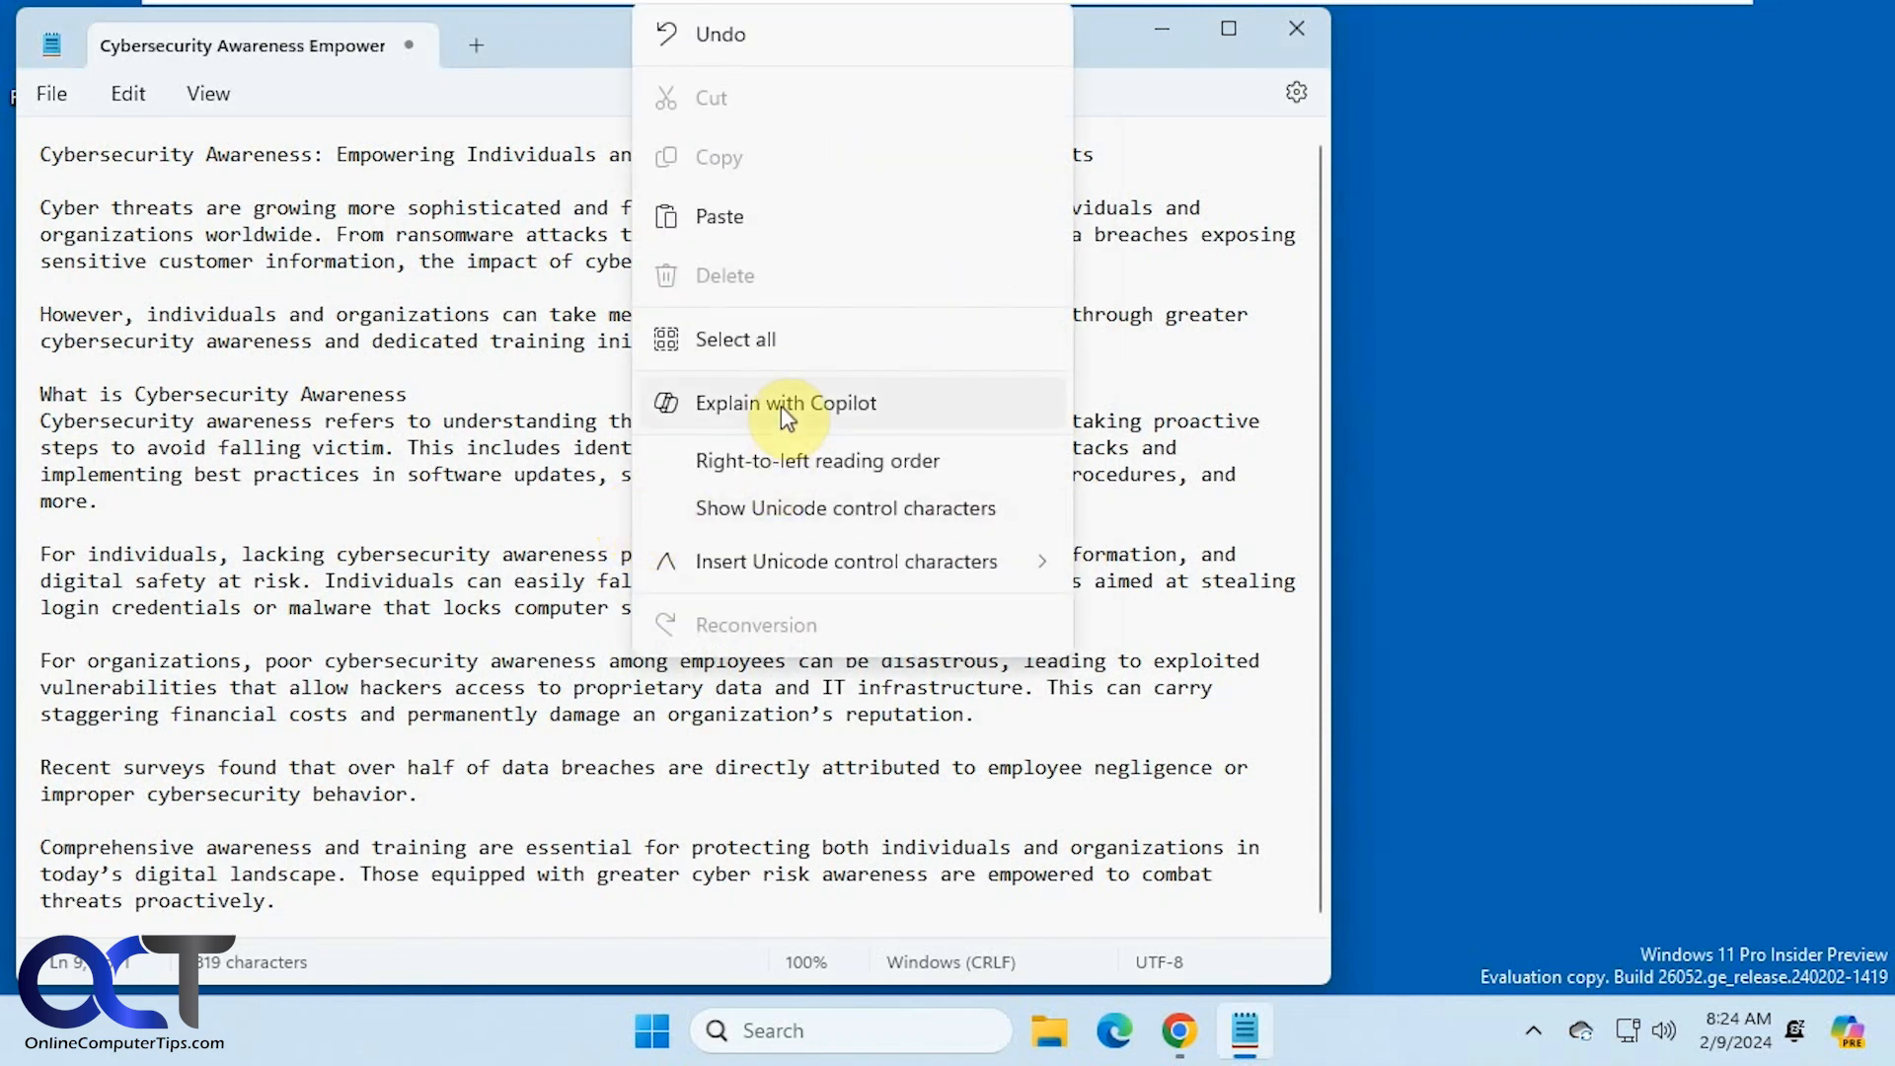
left_click(784, 402)
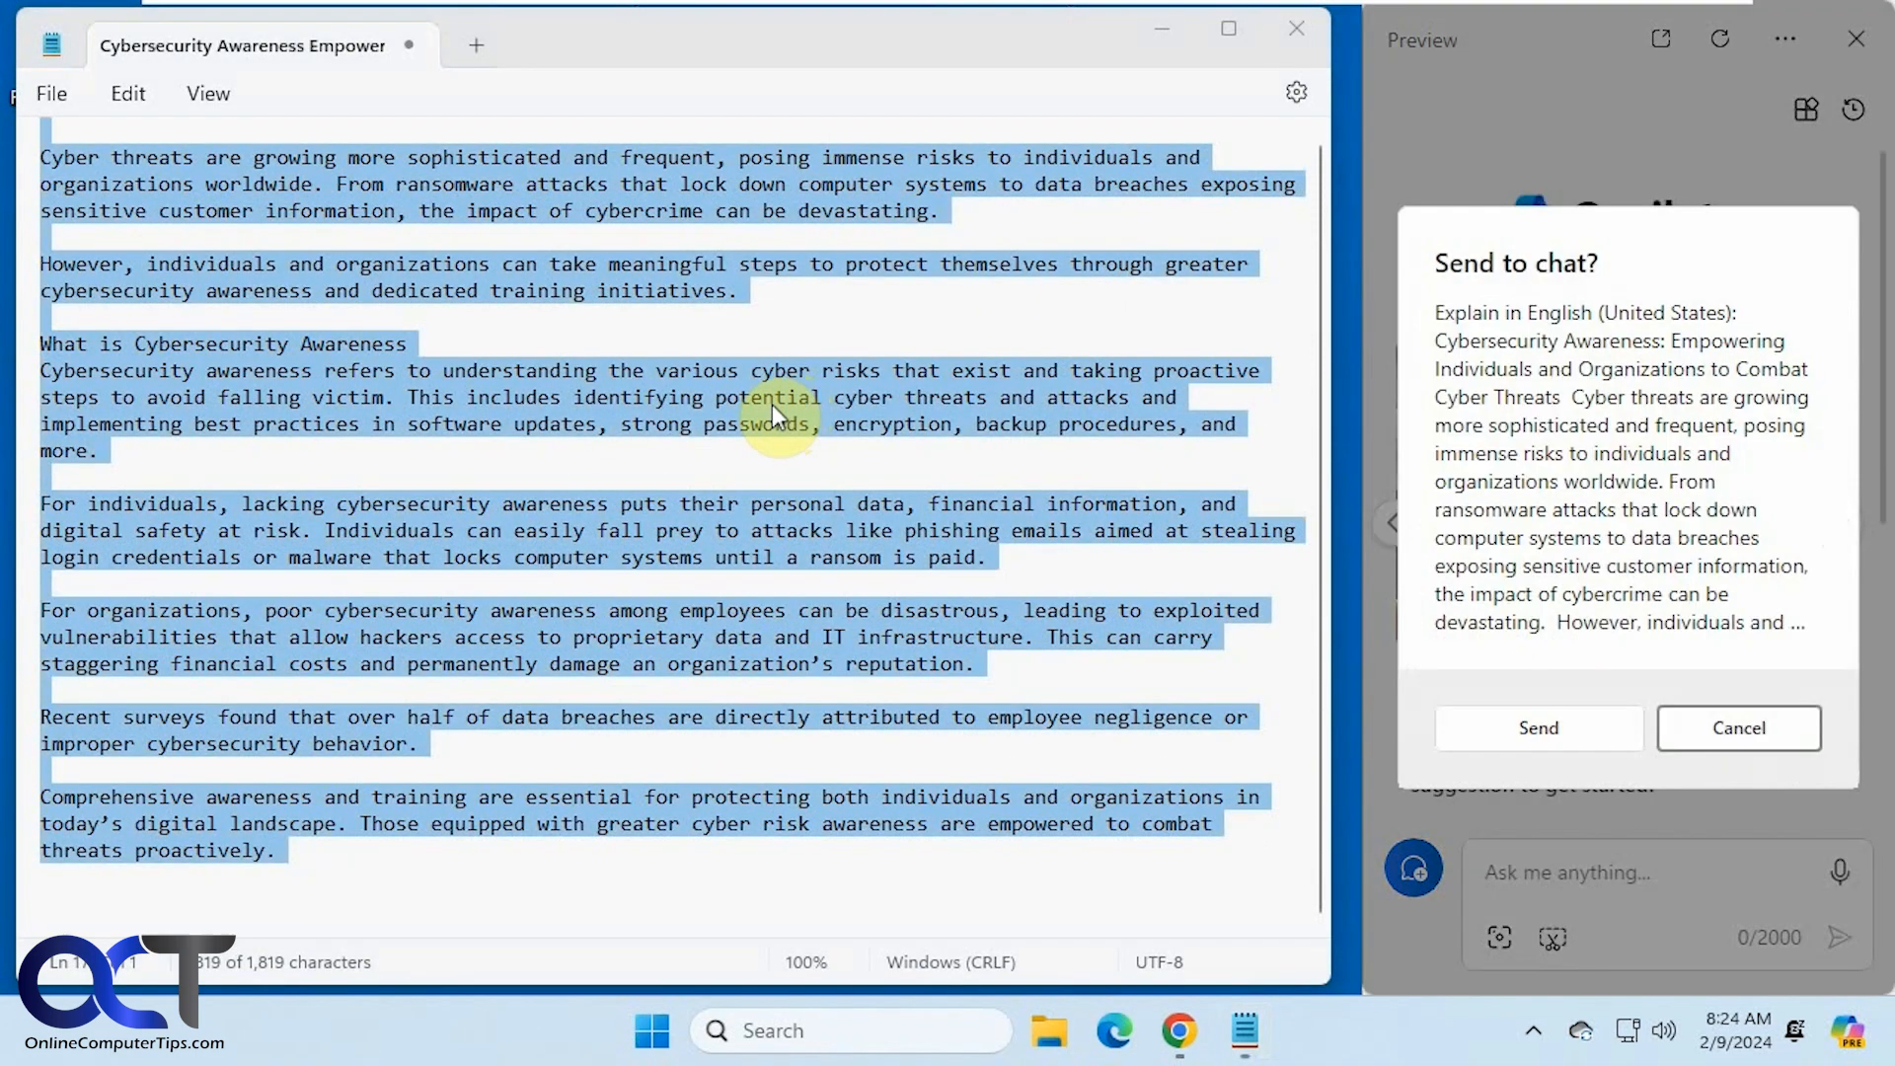
mouse_move(918, 629)
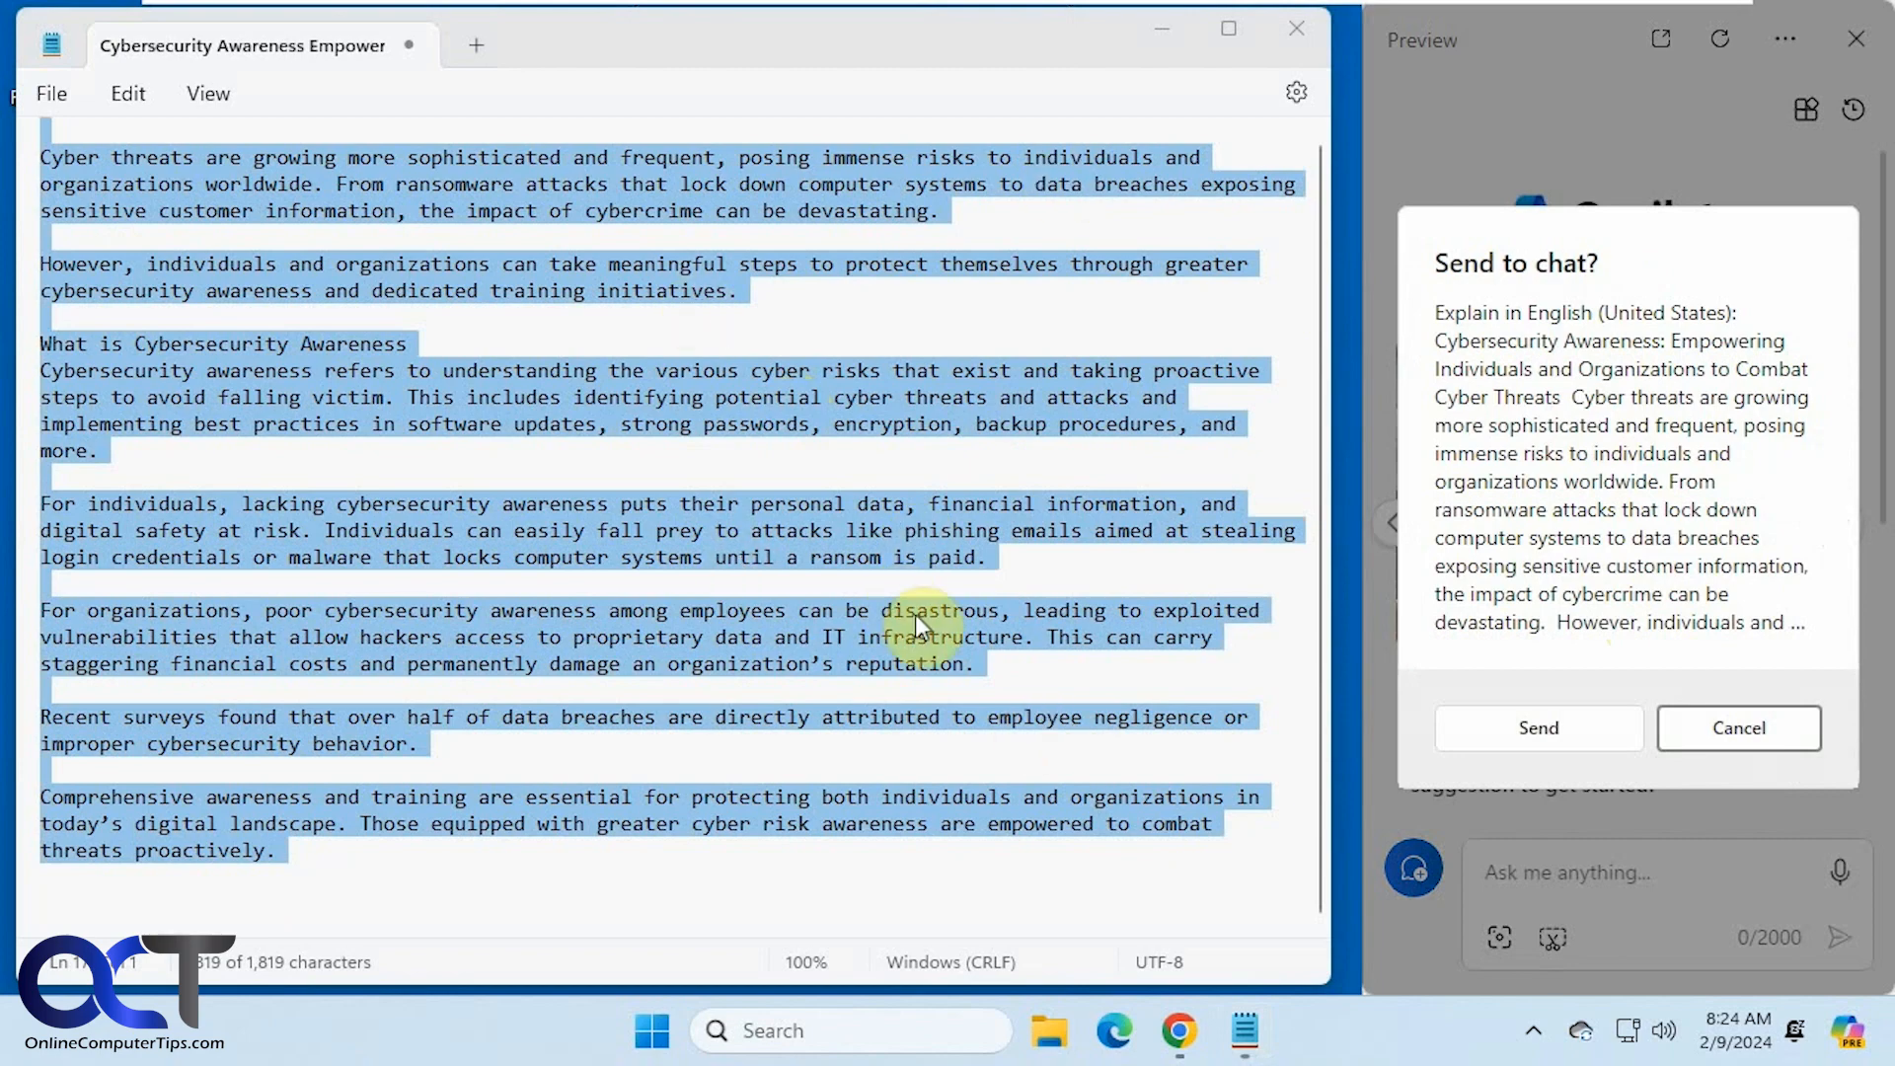
Step: Send the article to Copilot chat and scroll through its numbered cybersecurity breakdown
left_click(1738, 727)
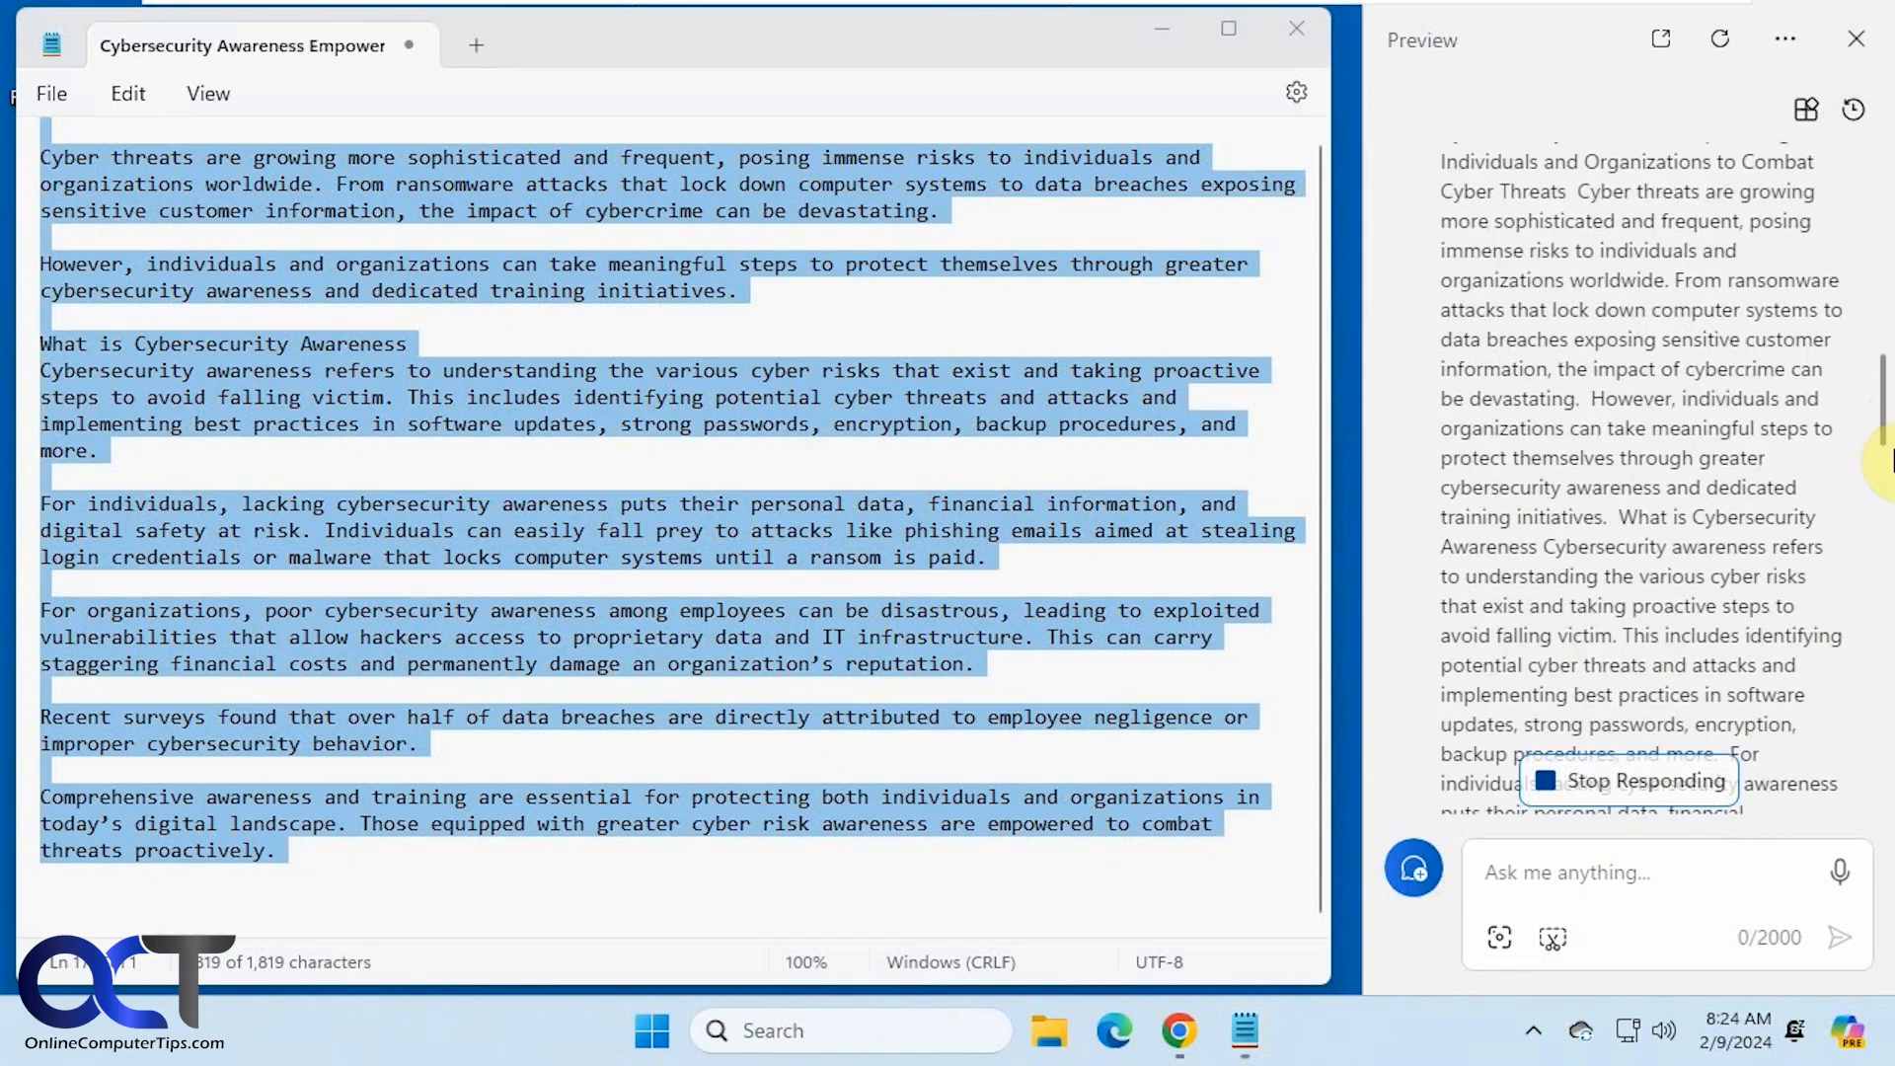
scroll("down", 3)
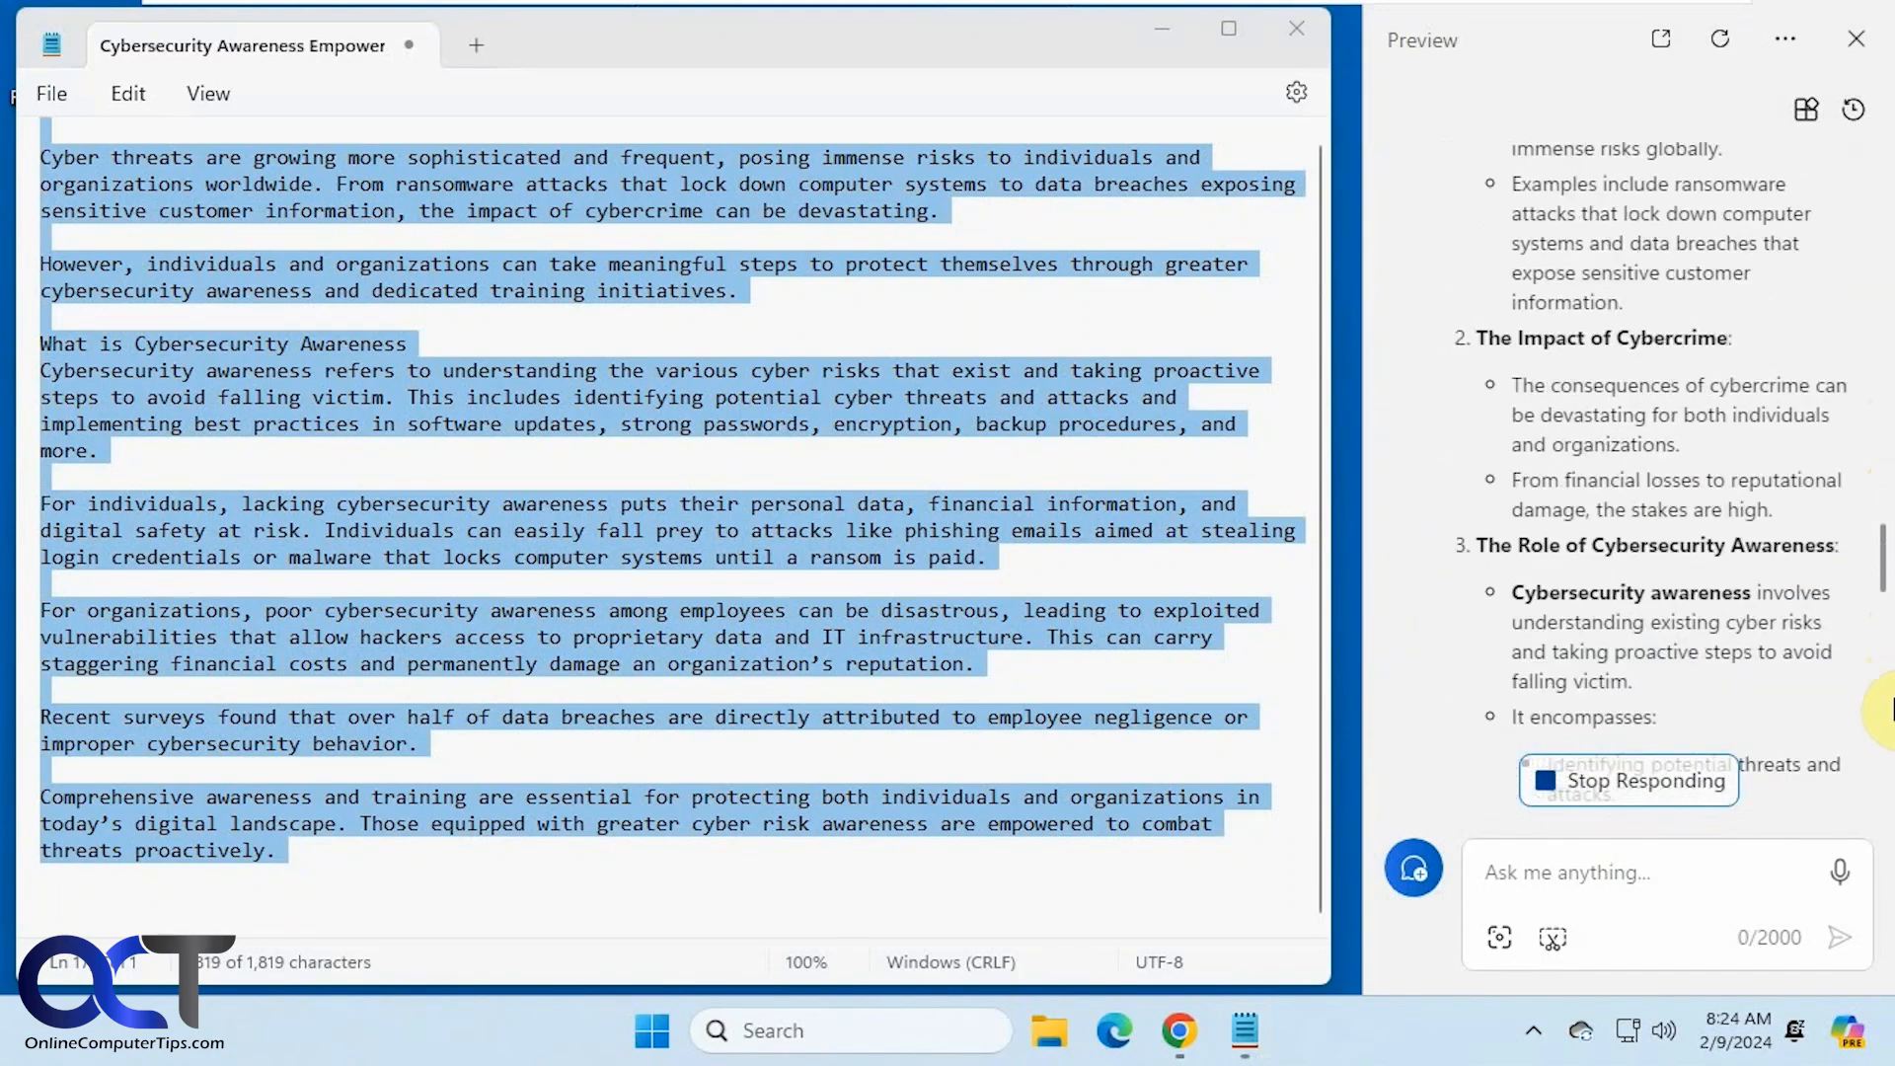
scroll("down", 3)
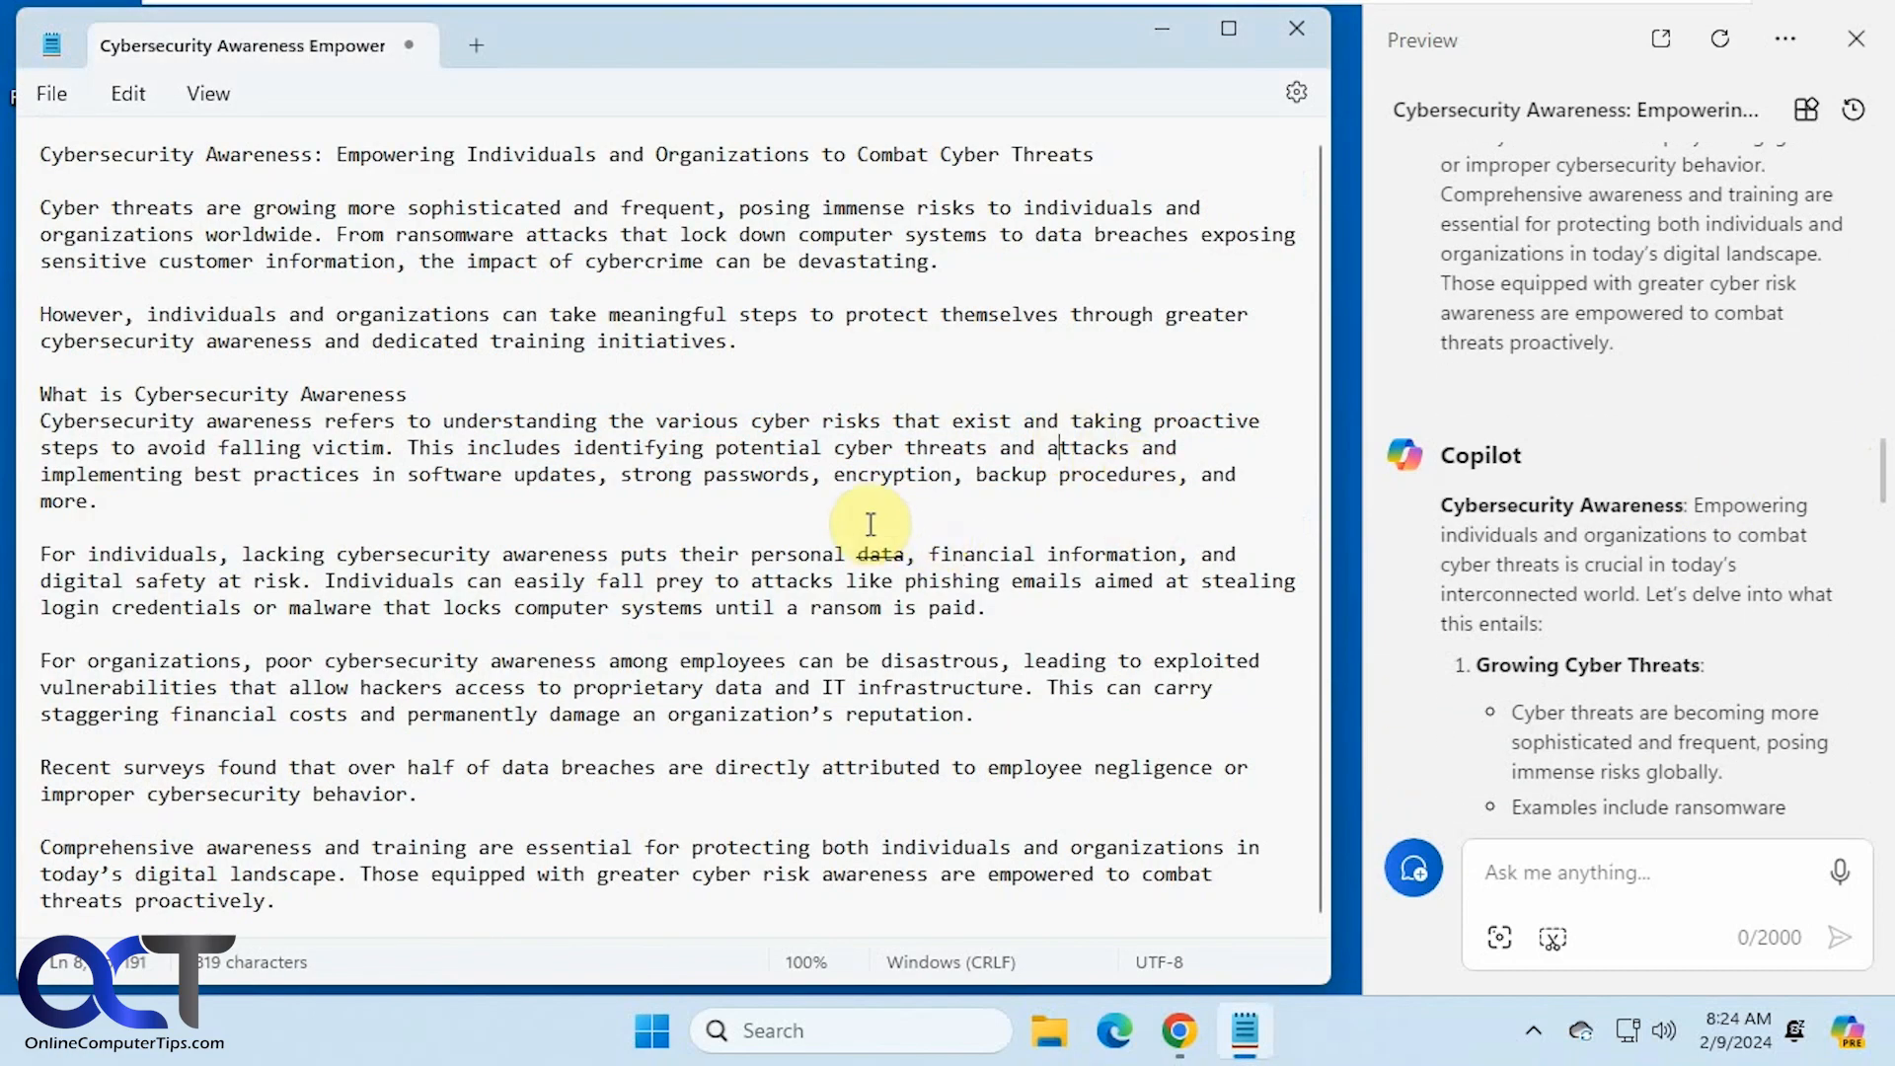
mouse_move(1680, 671)
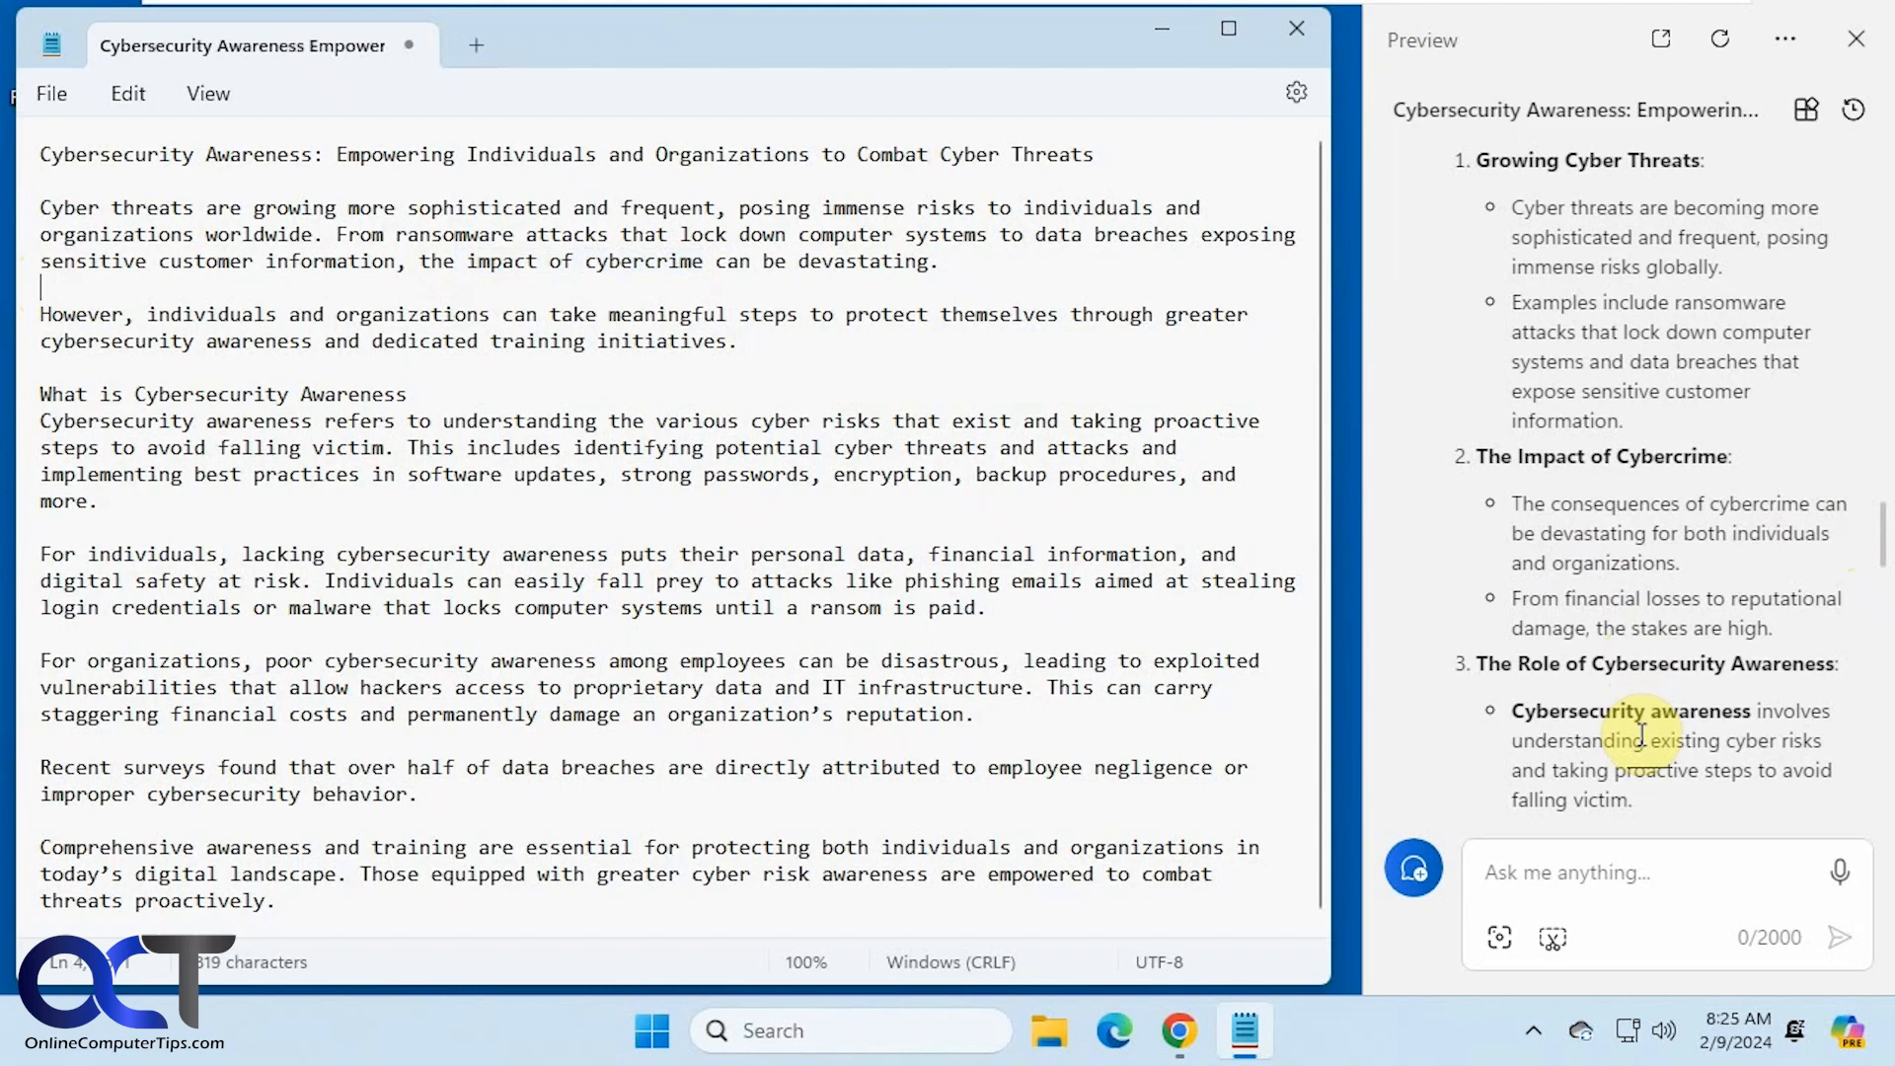
mouse_move(1668, 641)
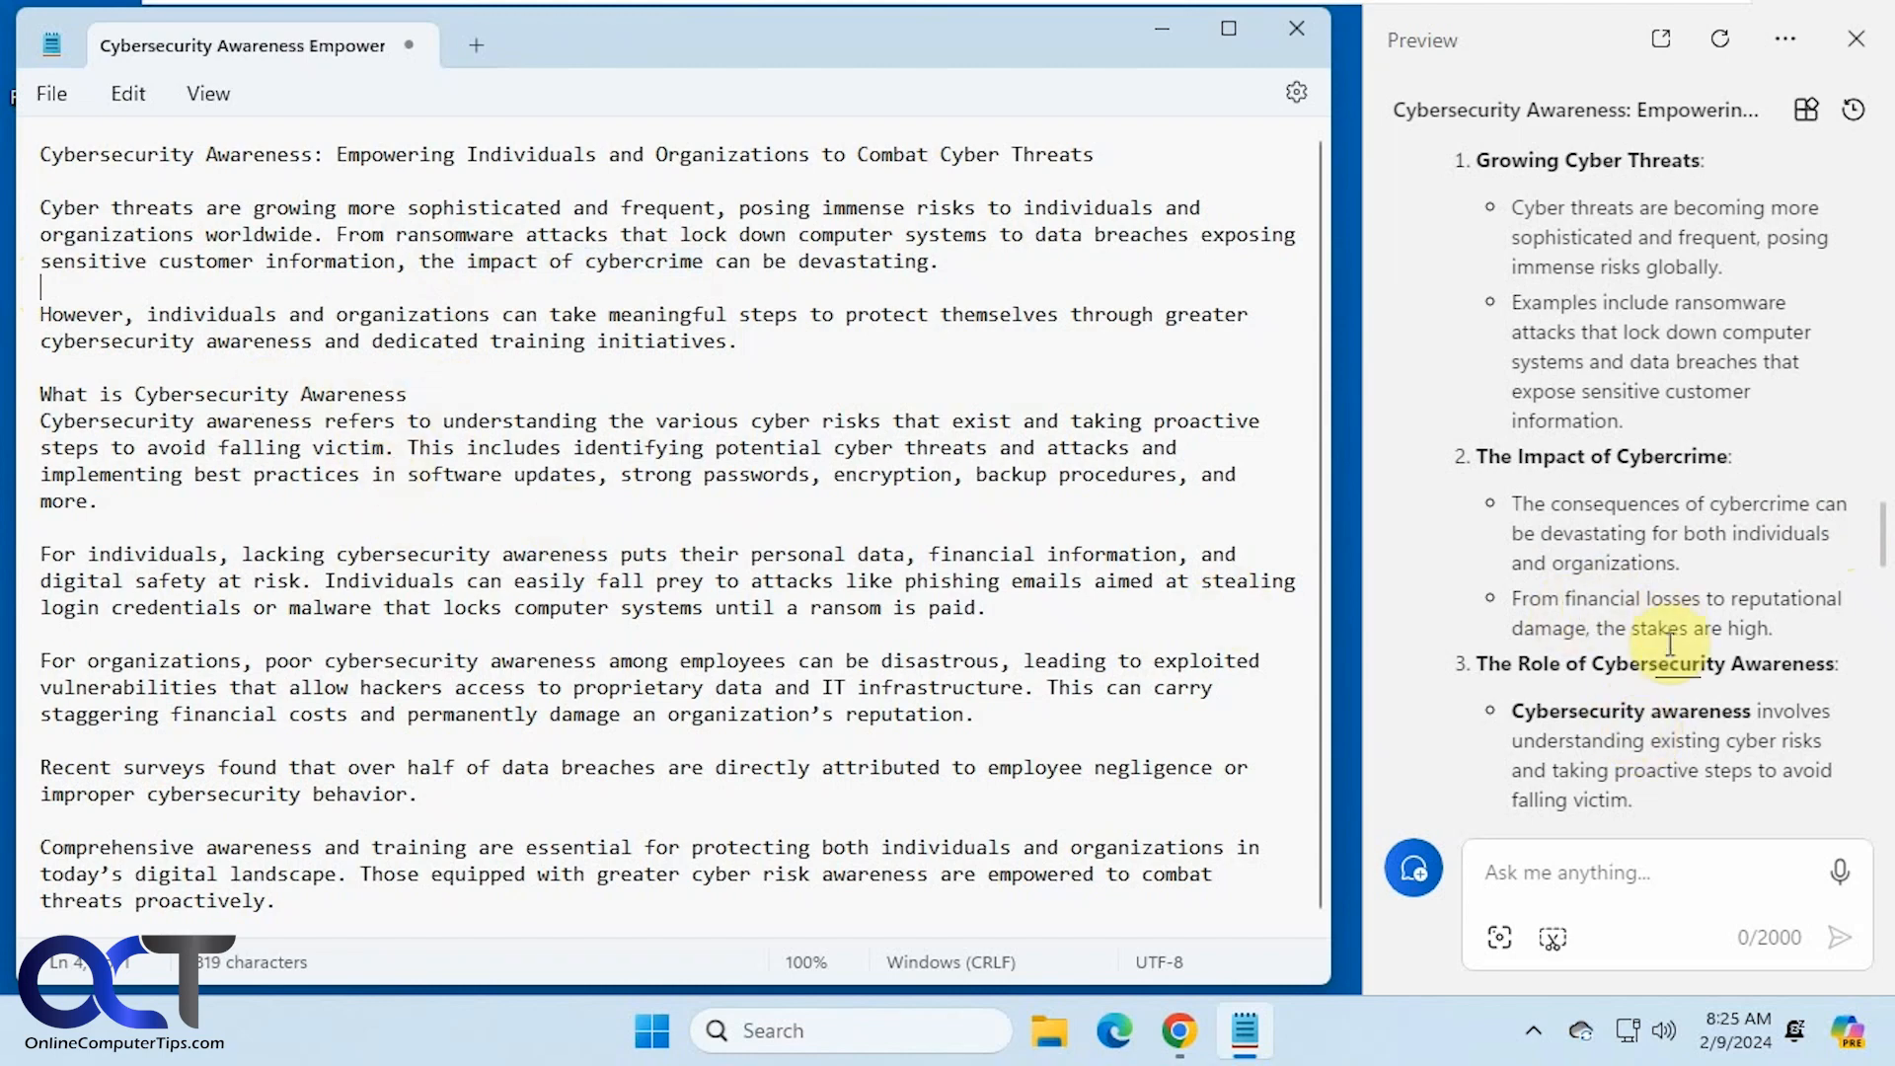
scroll("down", 3)
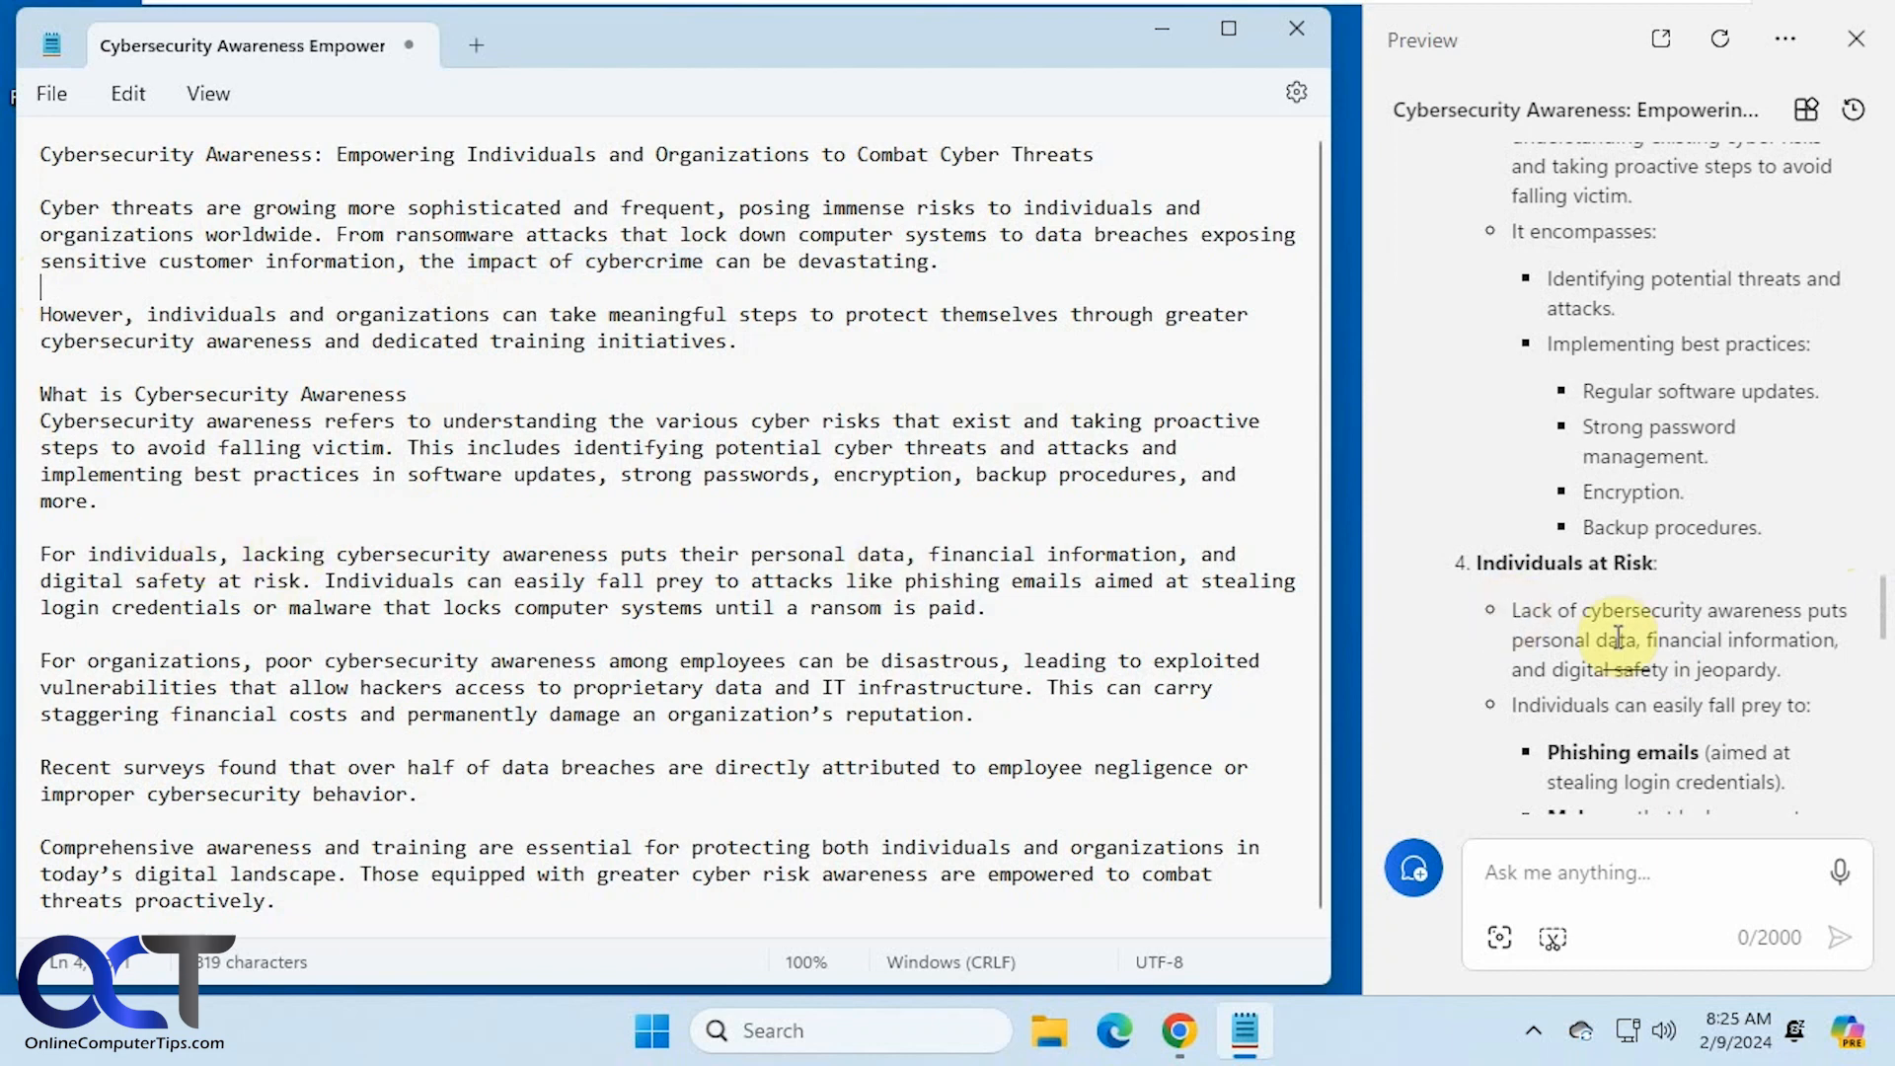
scroll("down", 3)
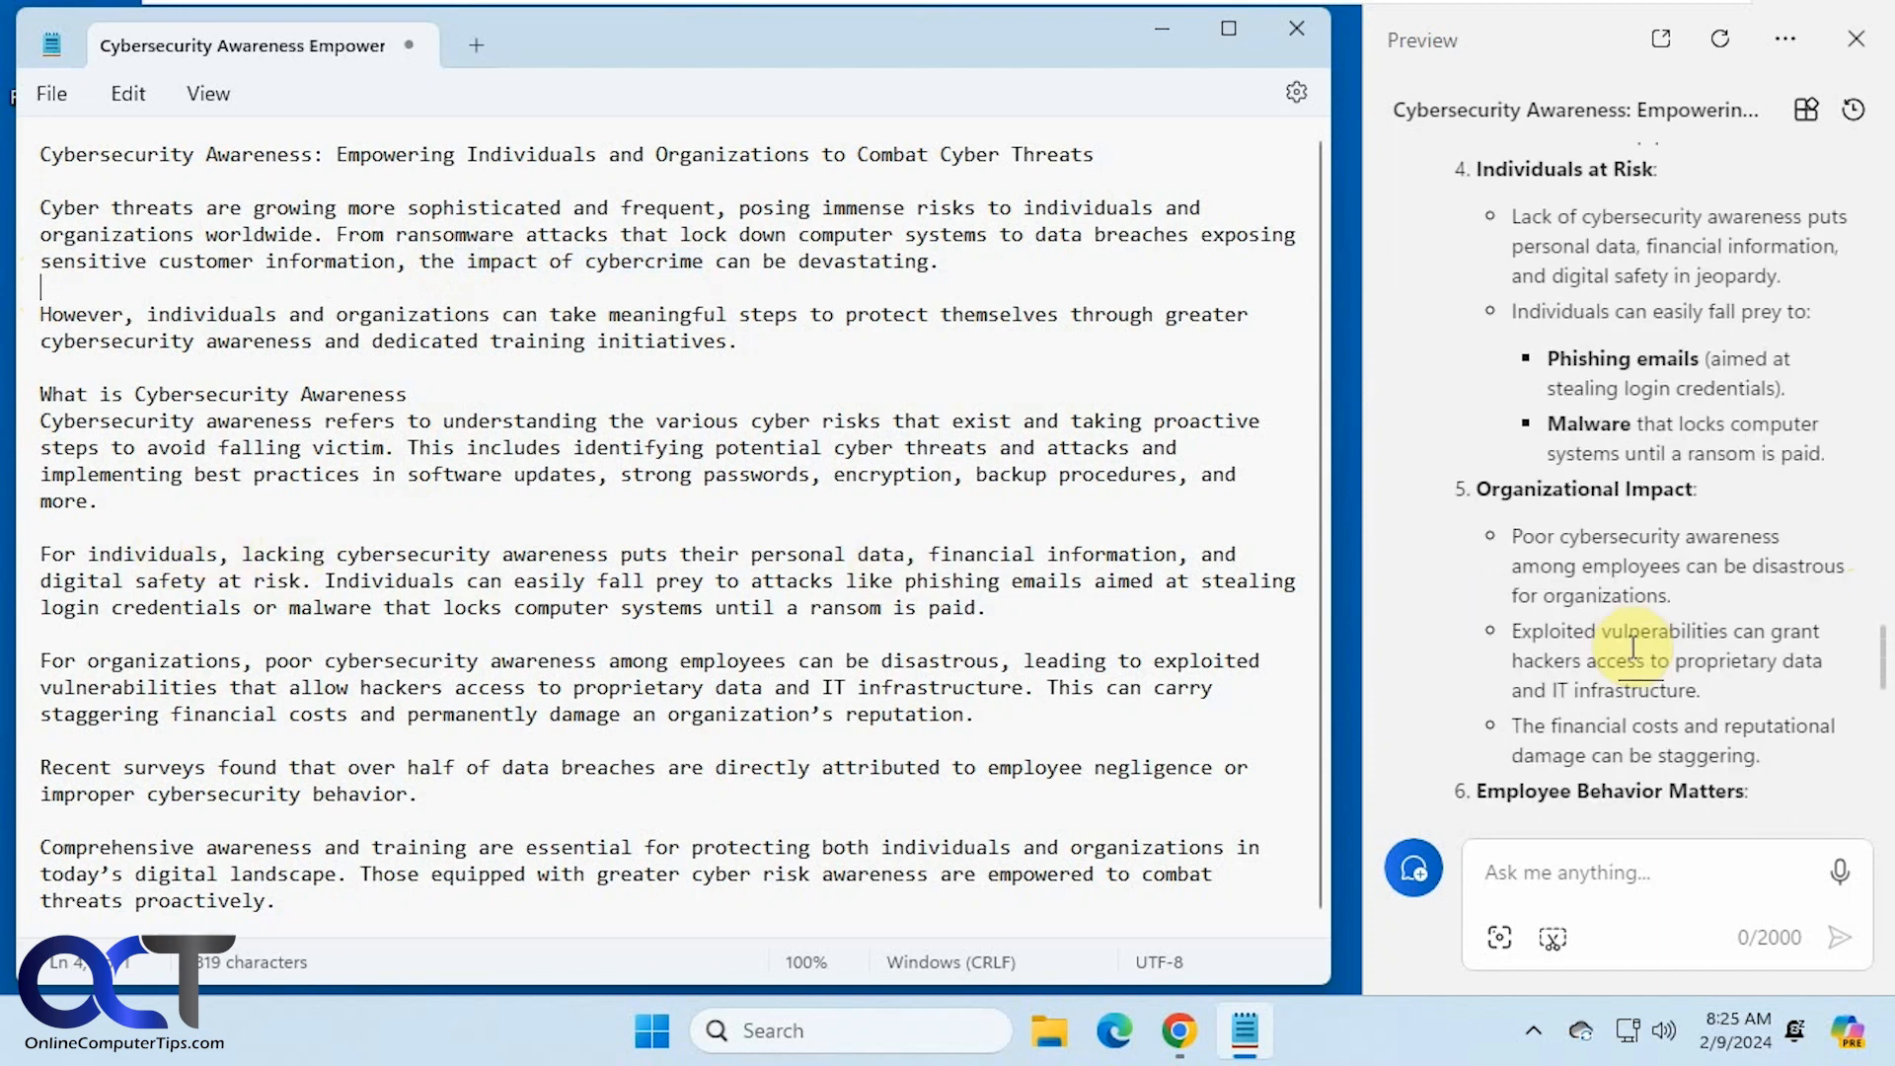
scroll("down", 3)
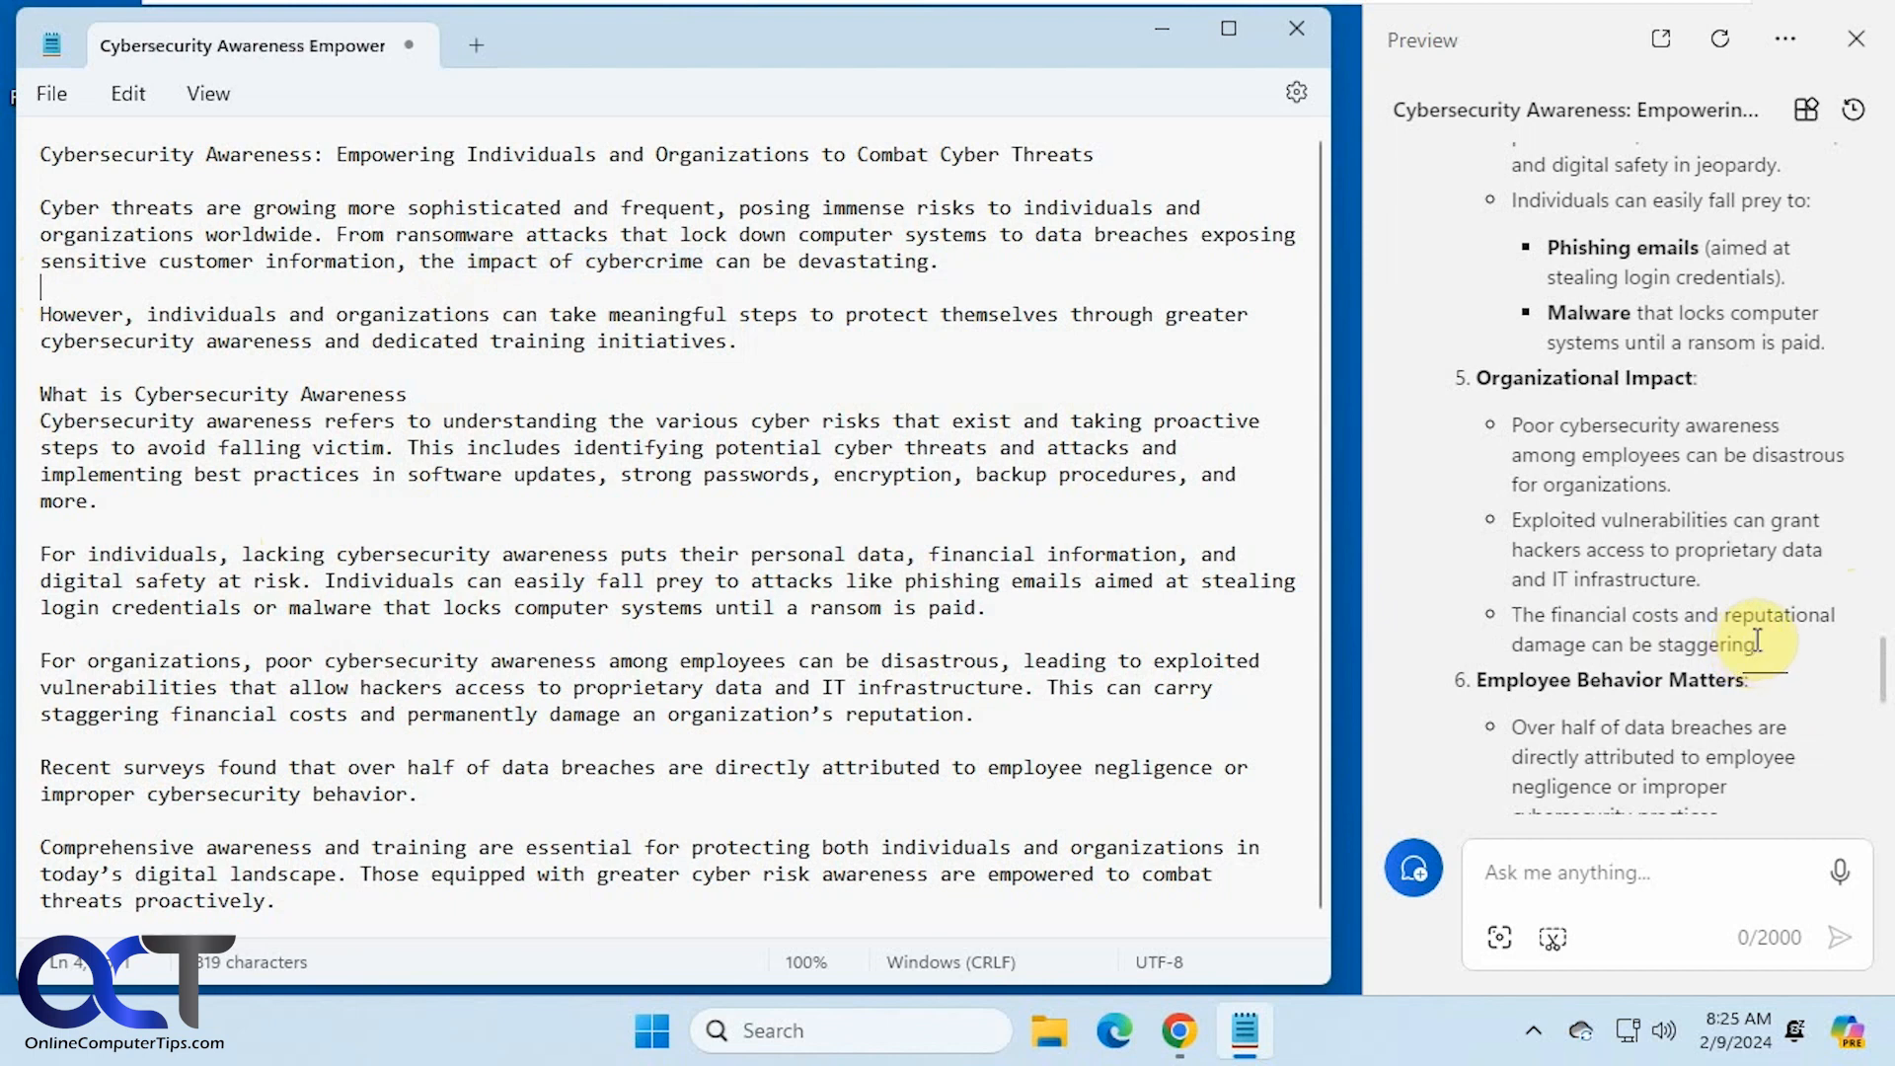
scroll("down", 3)
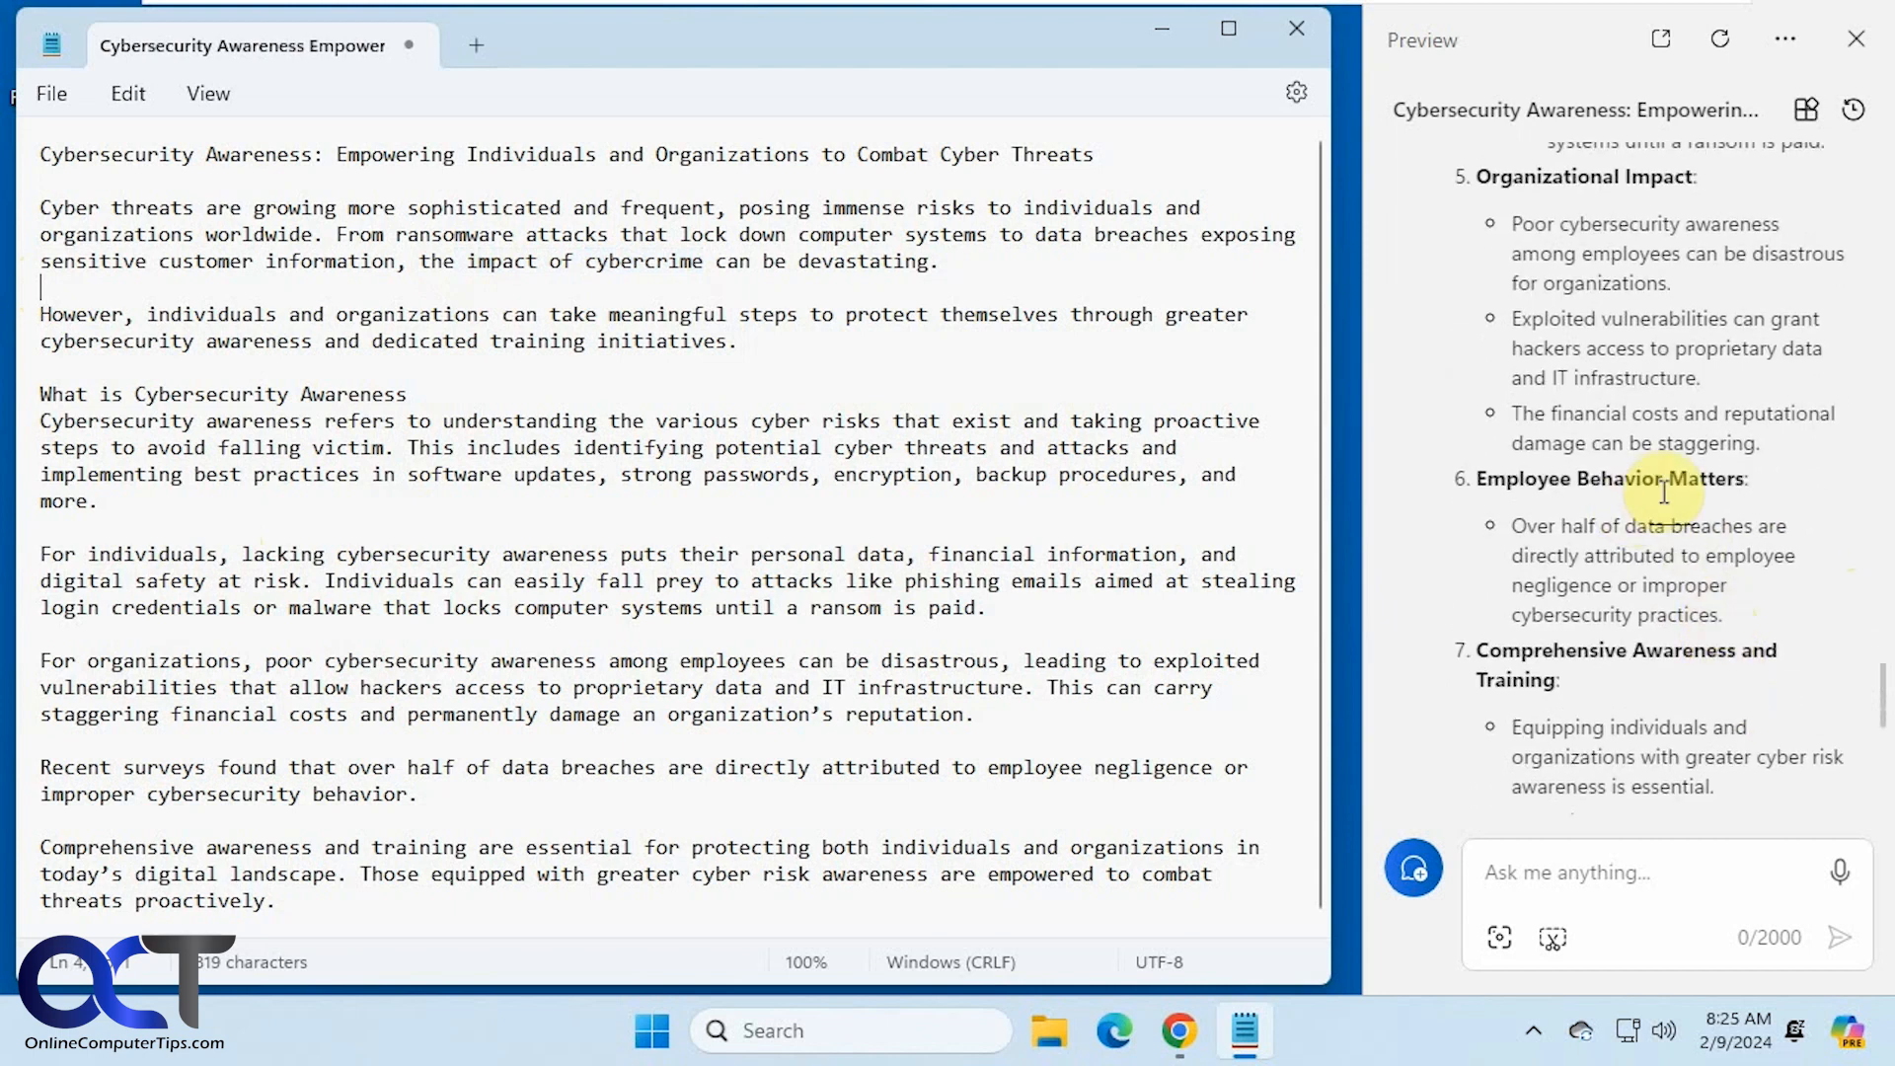
mouse_move(1631, 674)
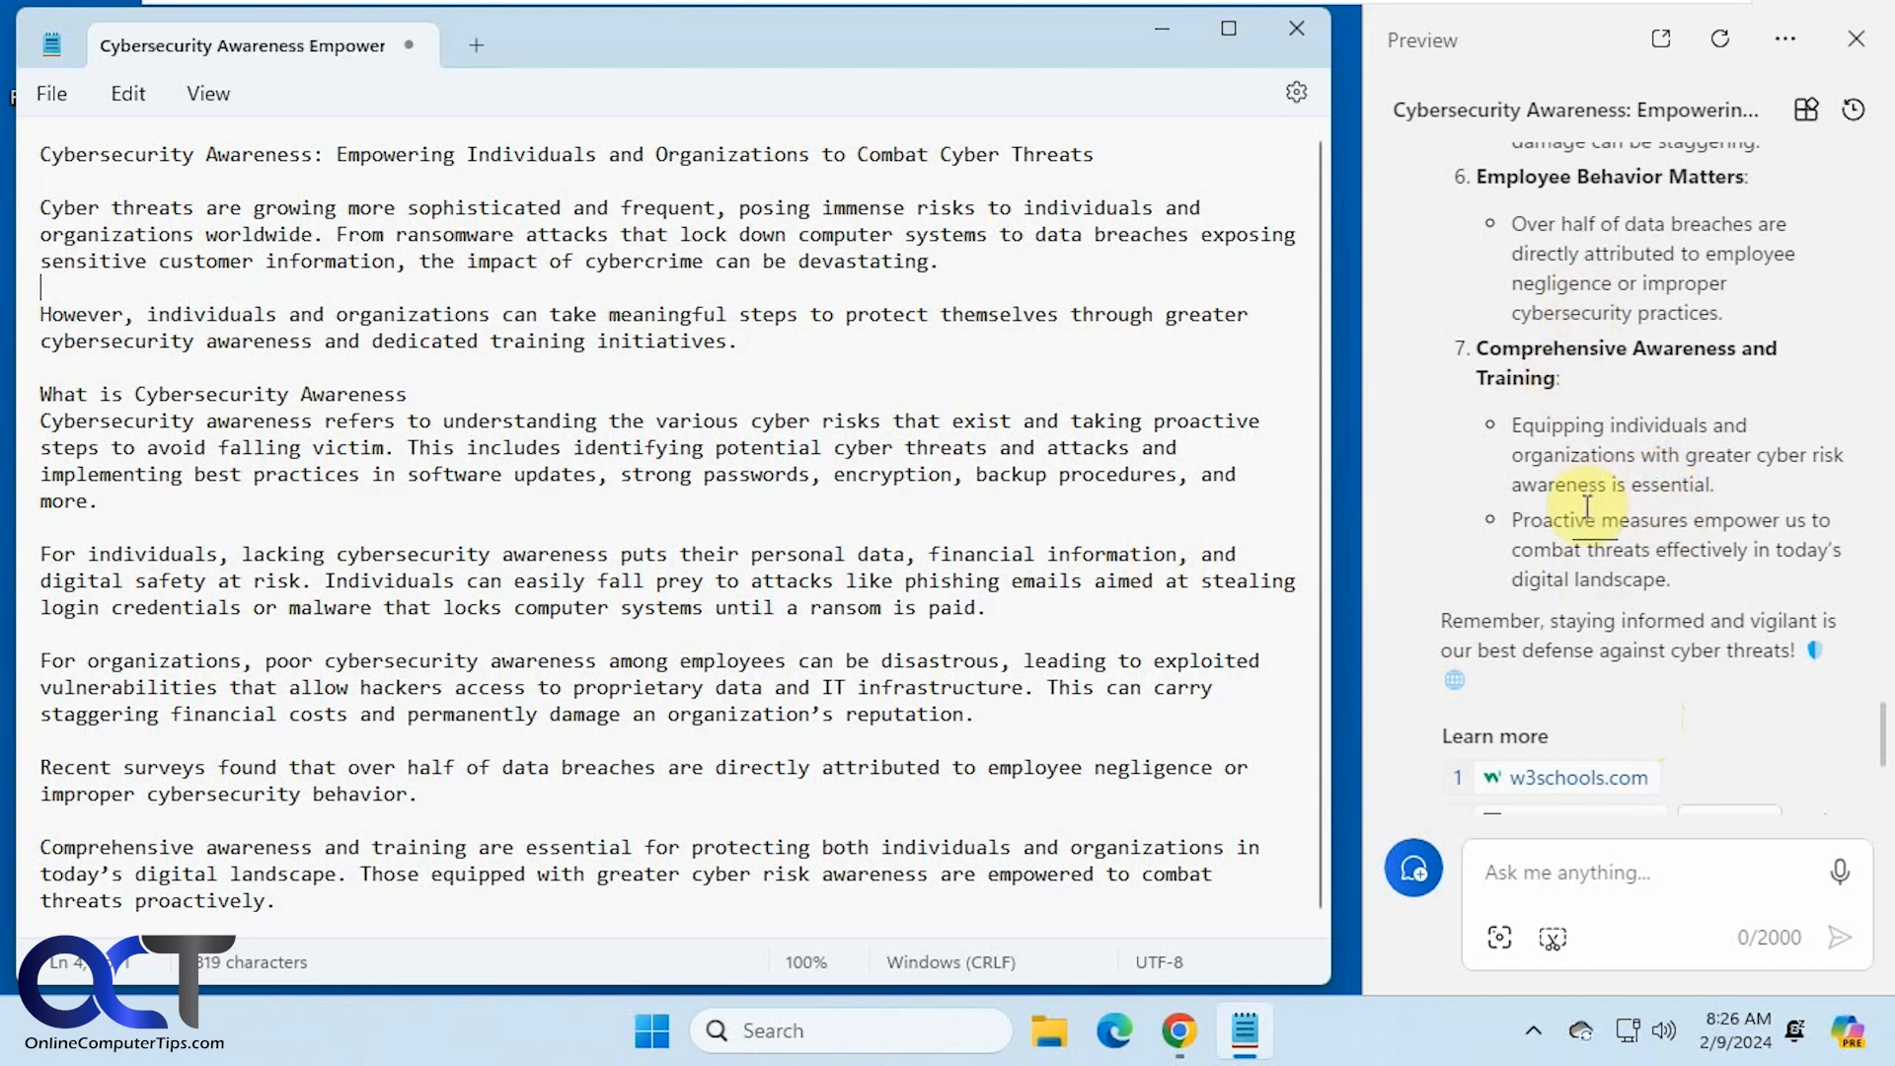
scroll("down", 3)
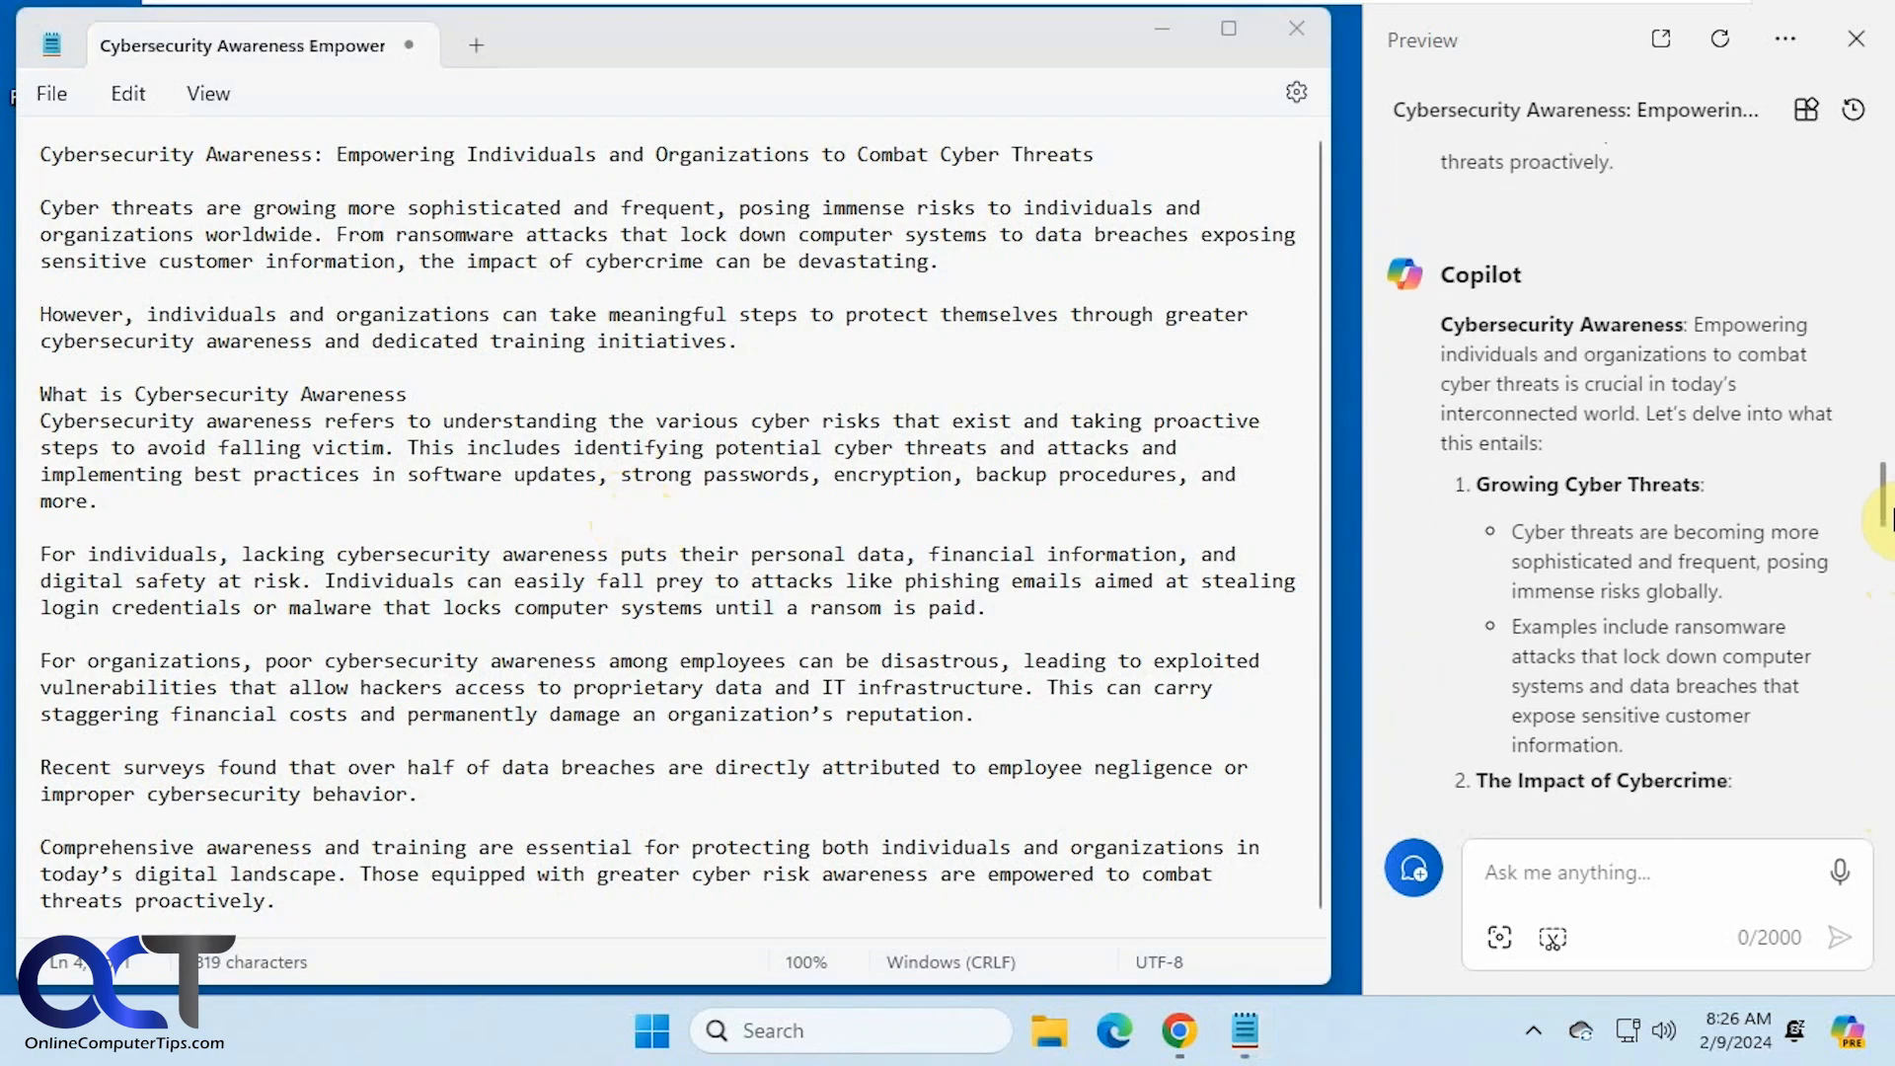
scroll("down", 3)
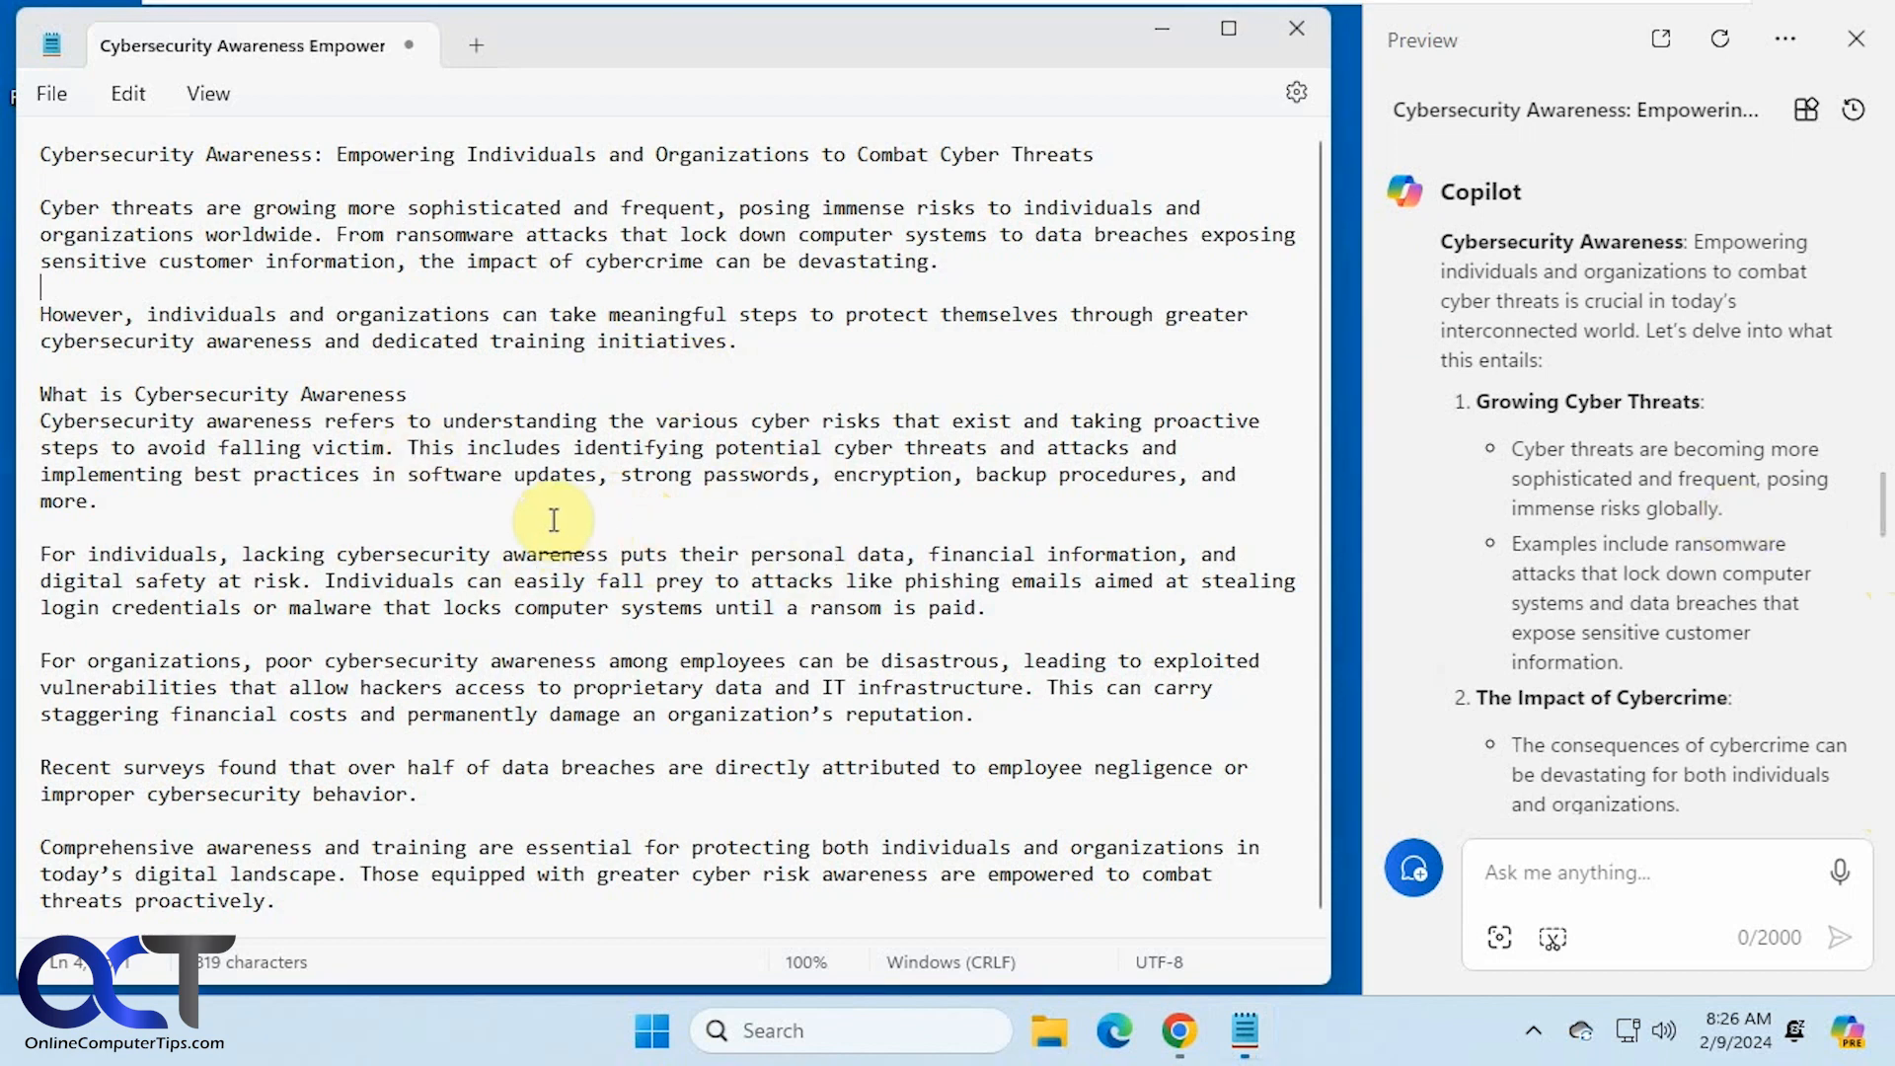
right_click(553, 520)
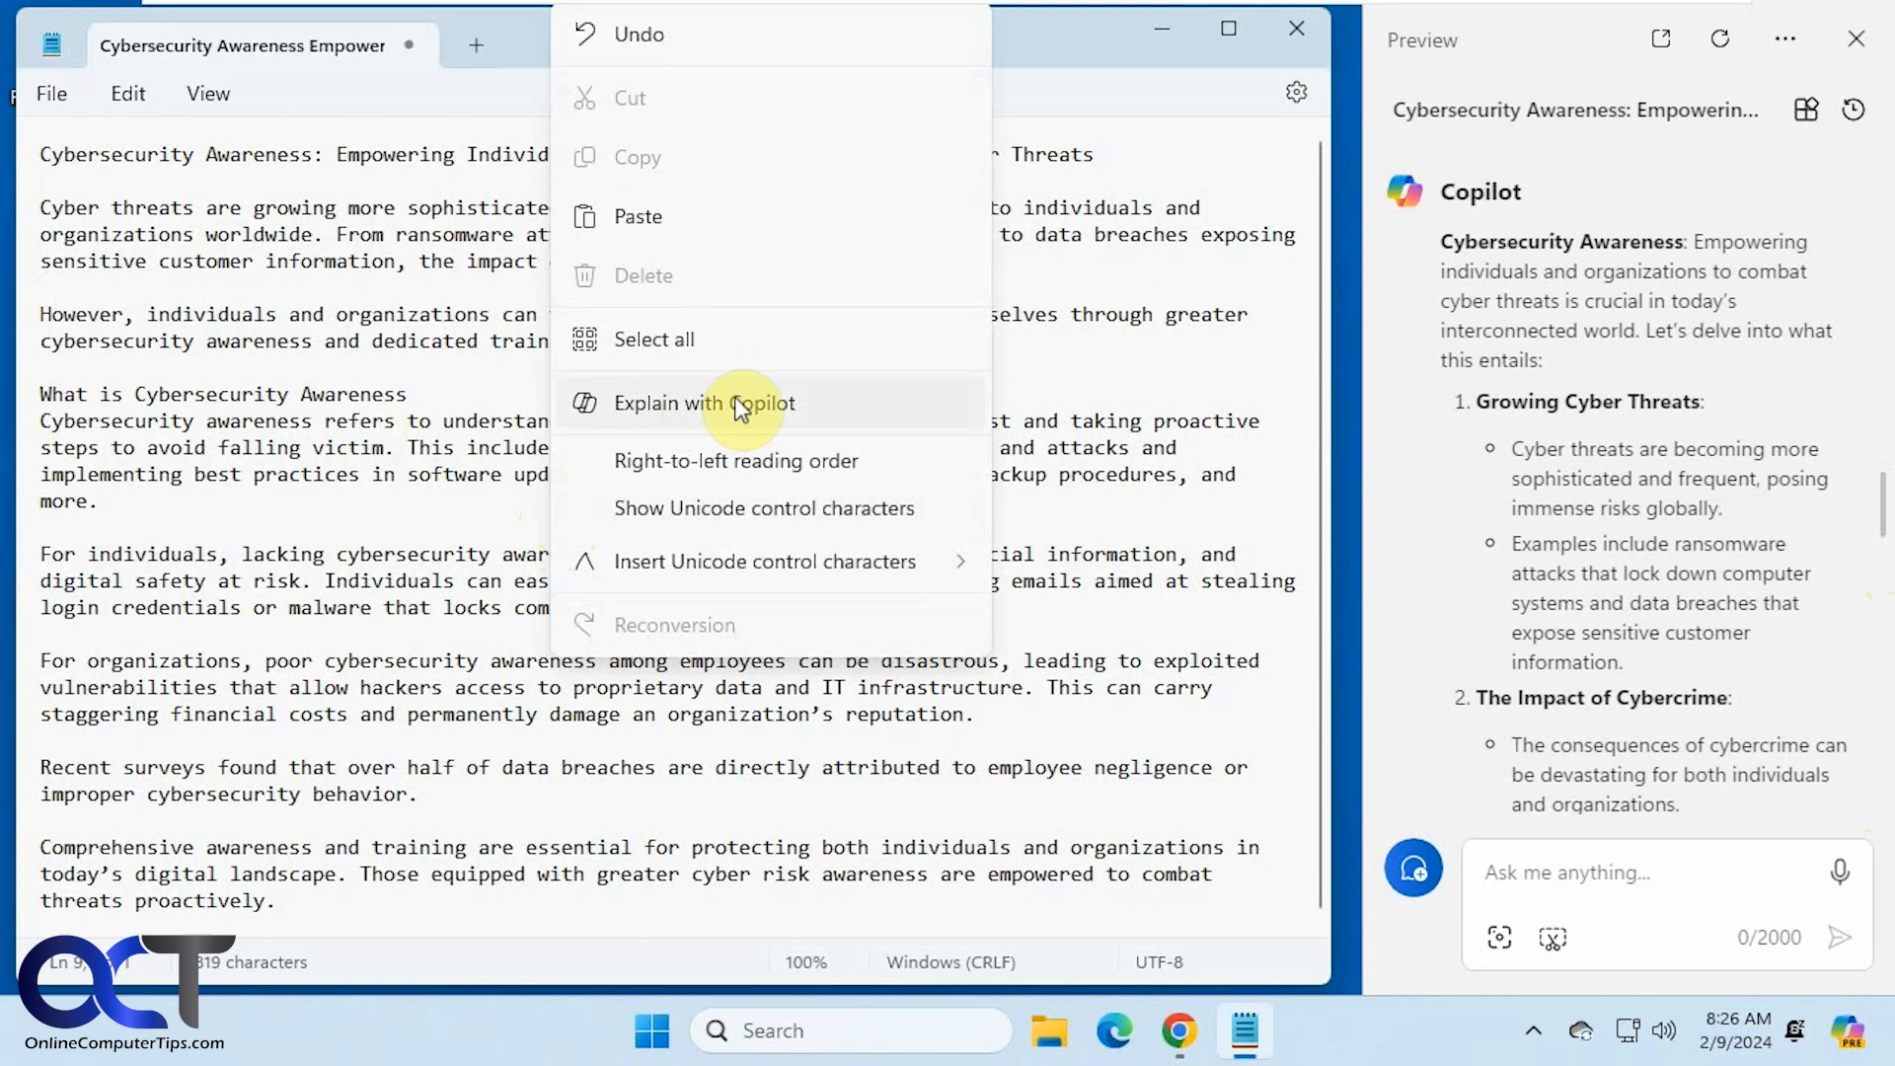
mouse_move(1867, 560)
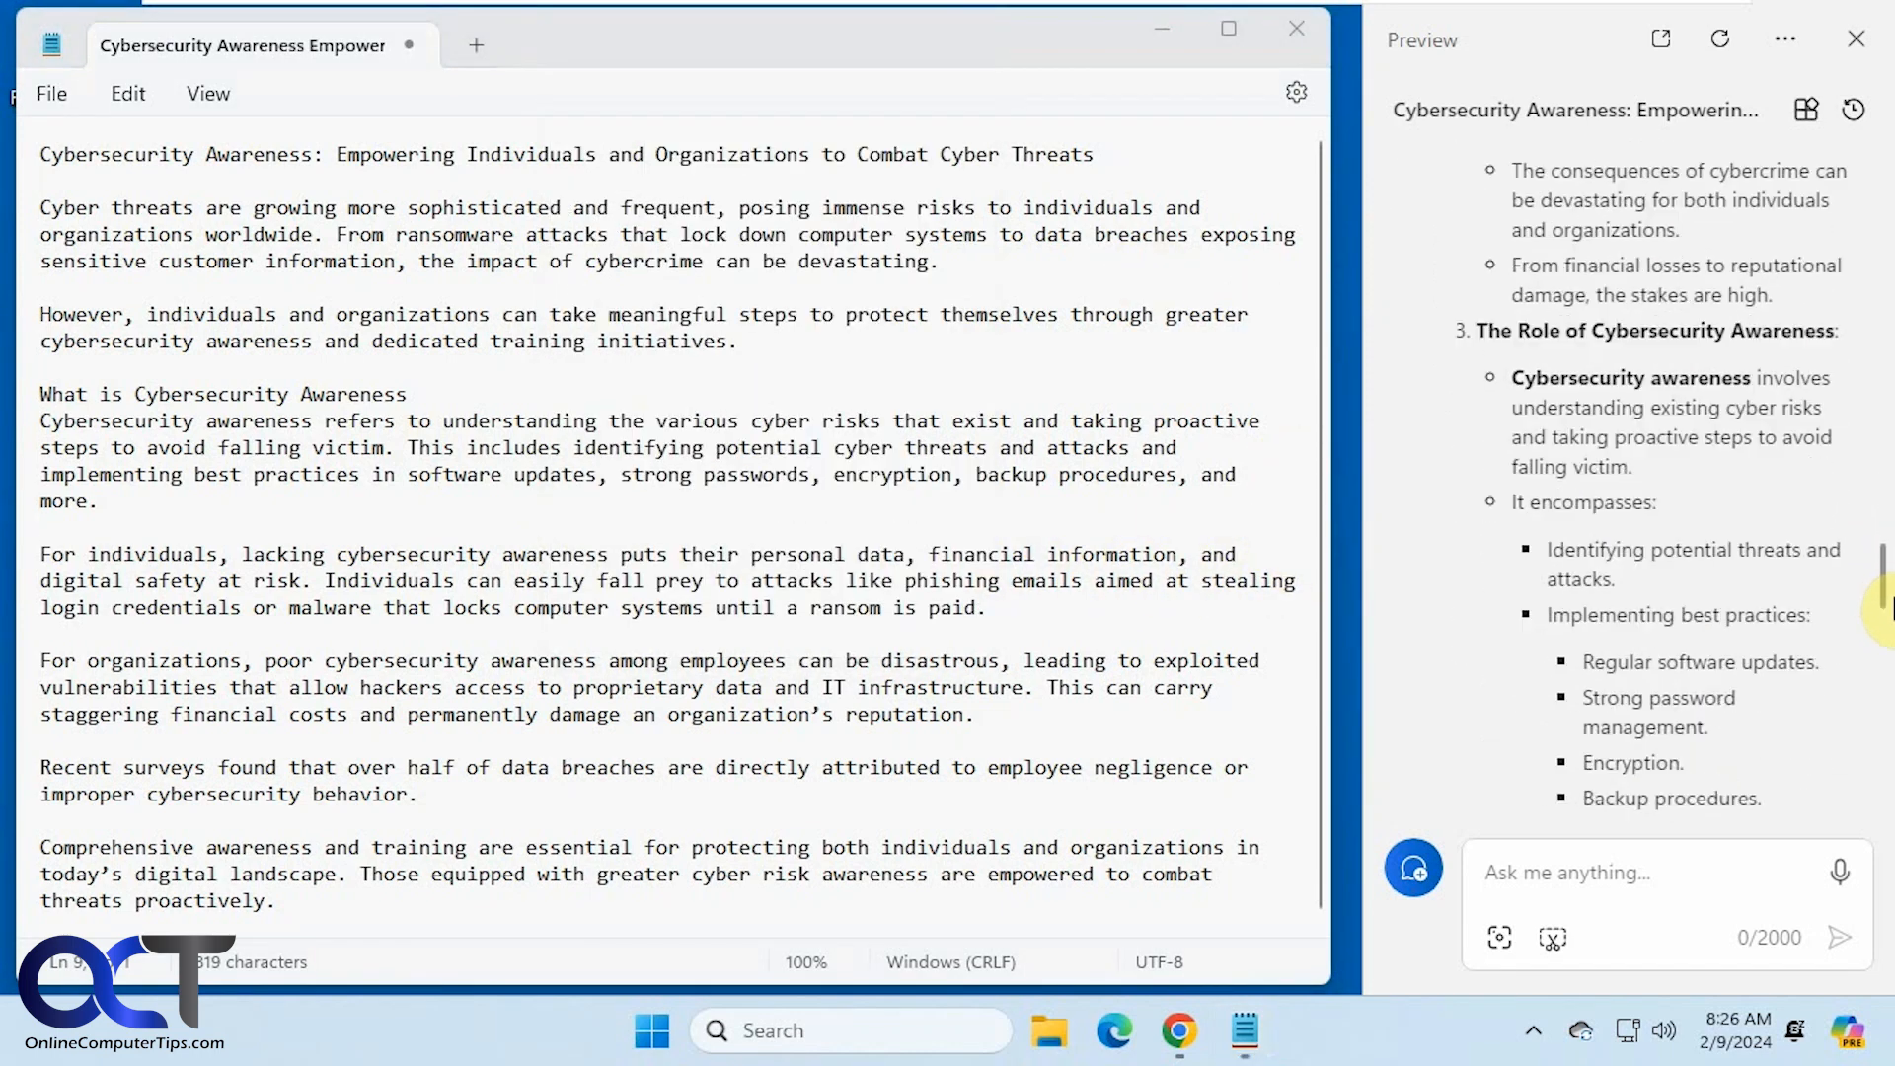
scroll("down", 3)
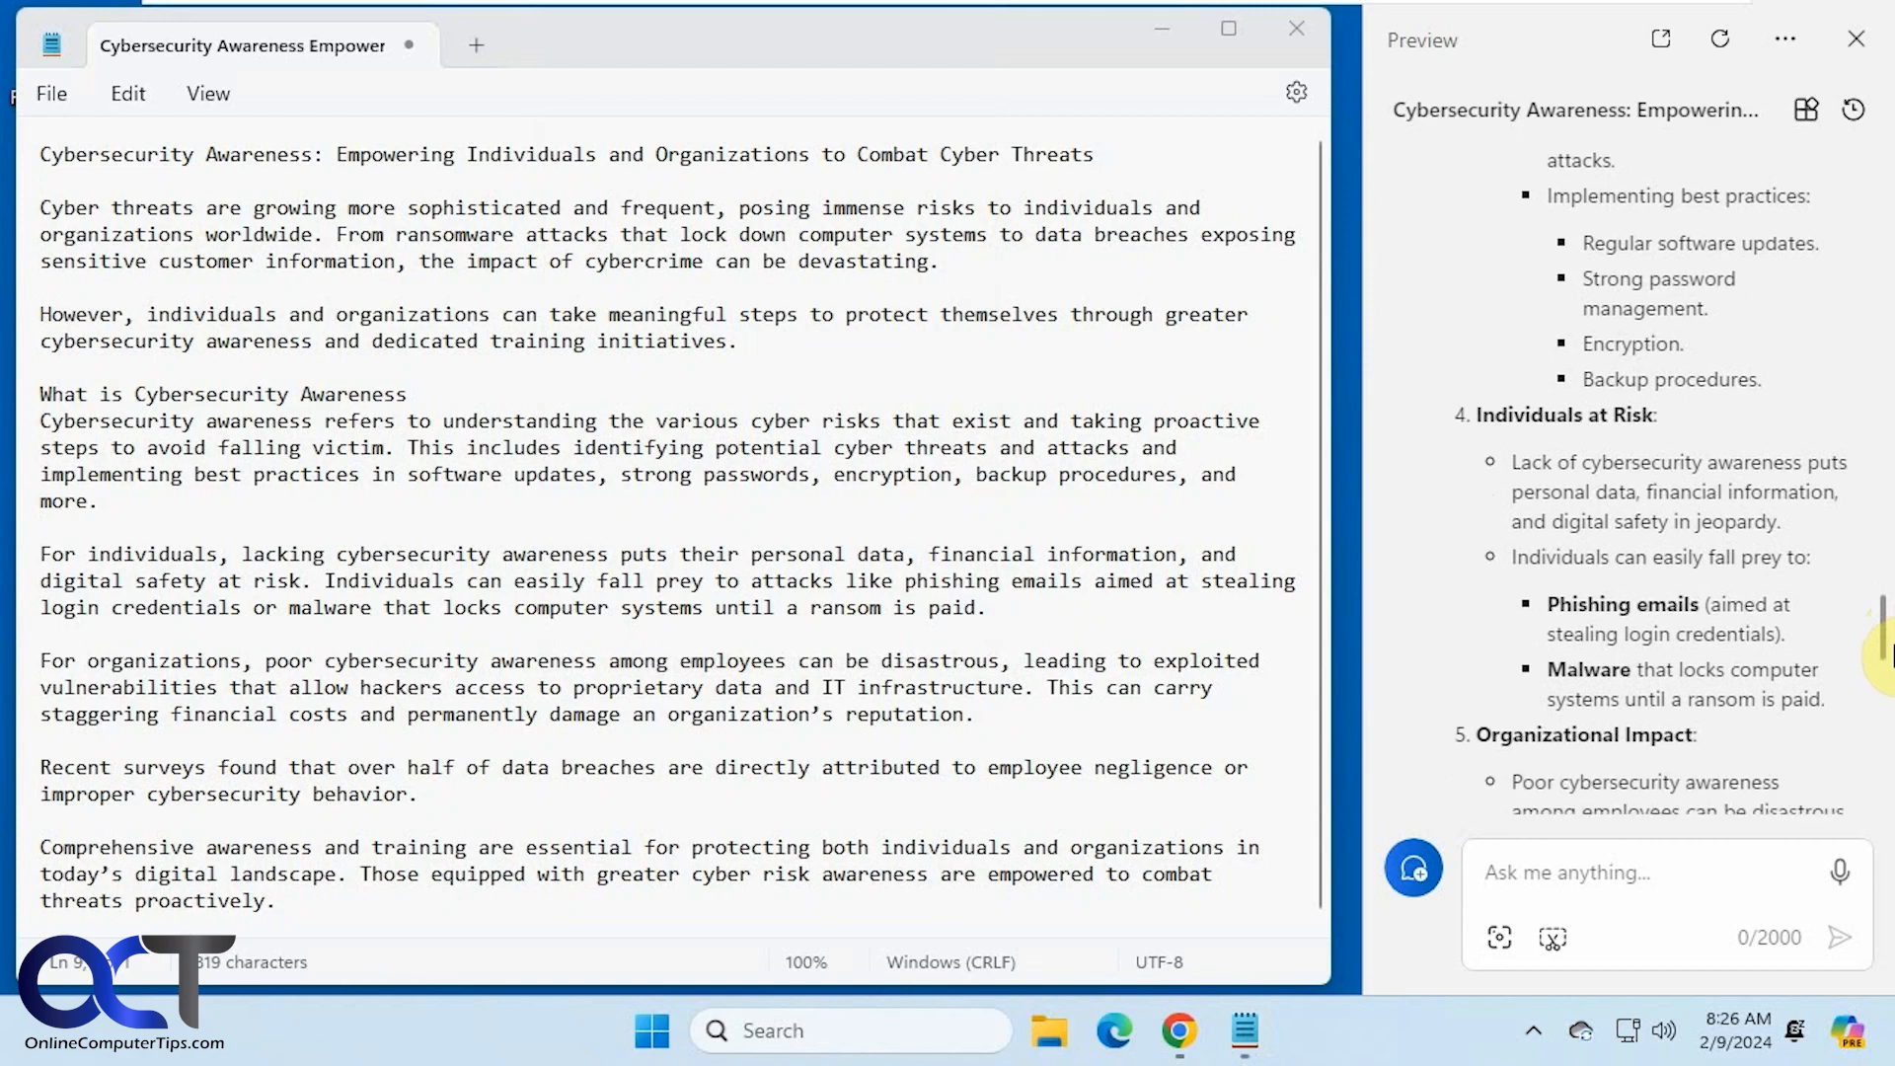